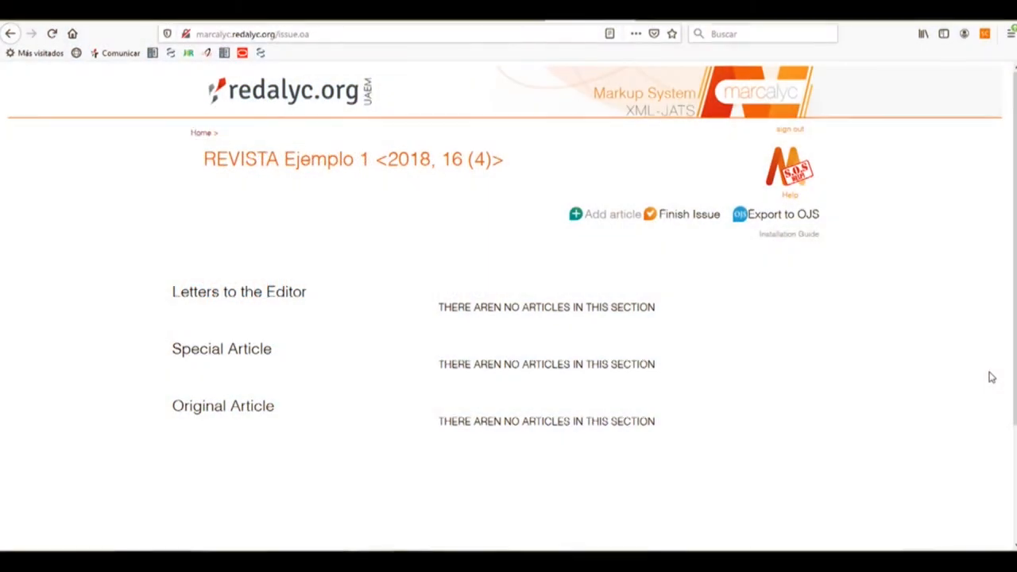
mouse_move(610, 228)
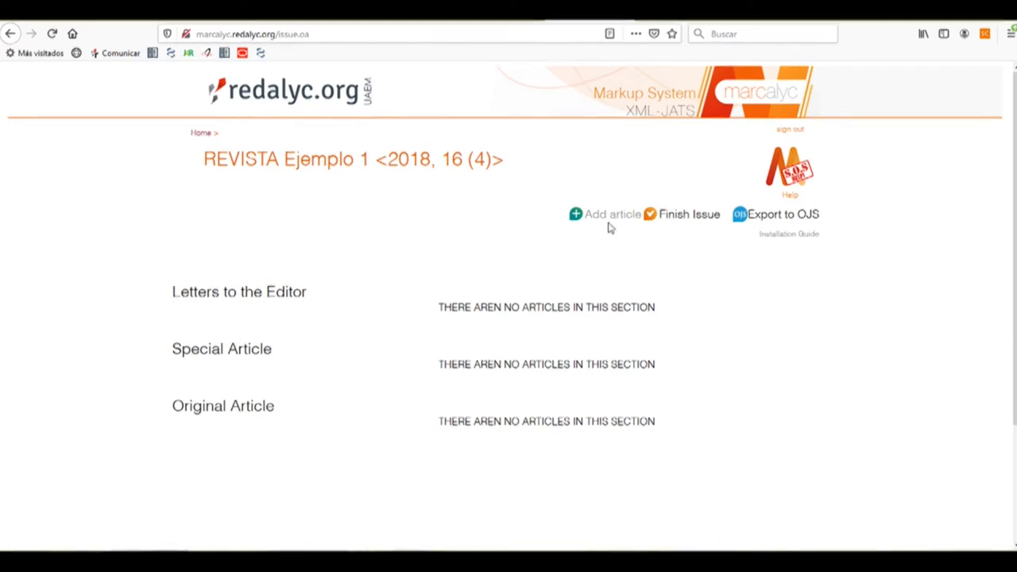
Add a new article to the issue and keep Scientific article as its type
click(603, 214)
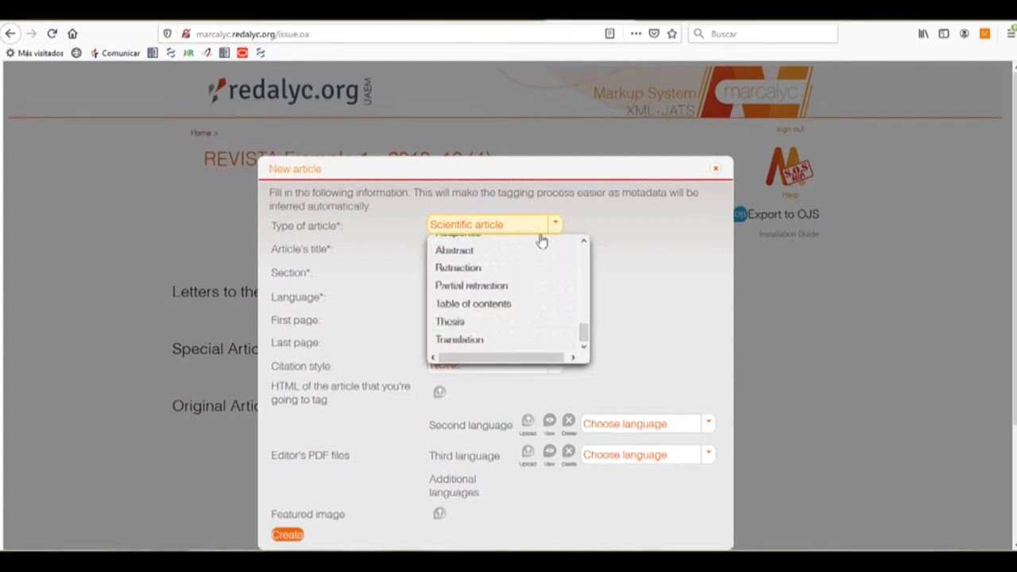
scroll(down, 3)
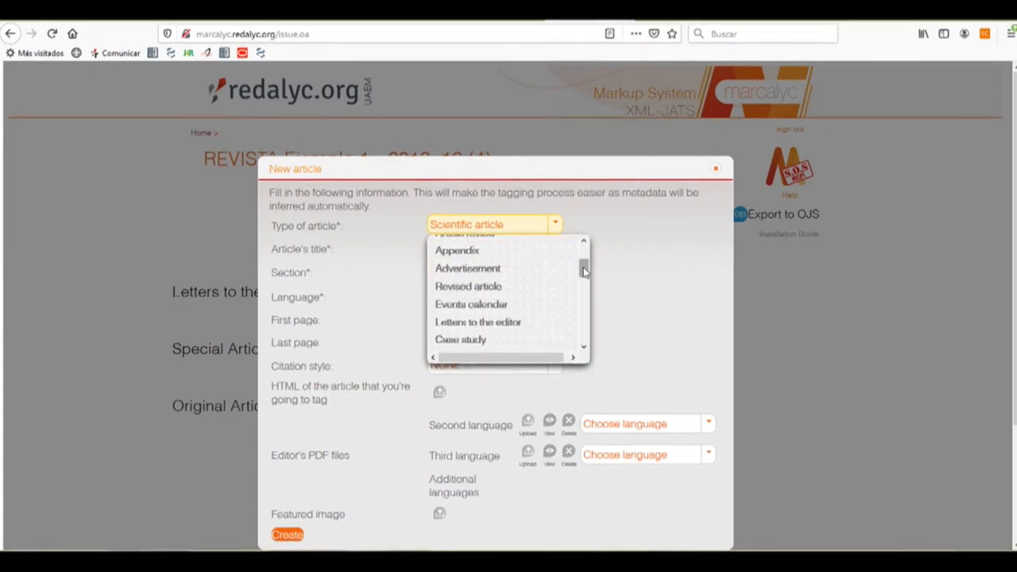
scroll(down, 3)
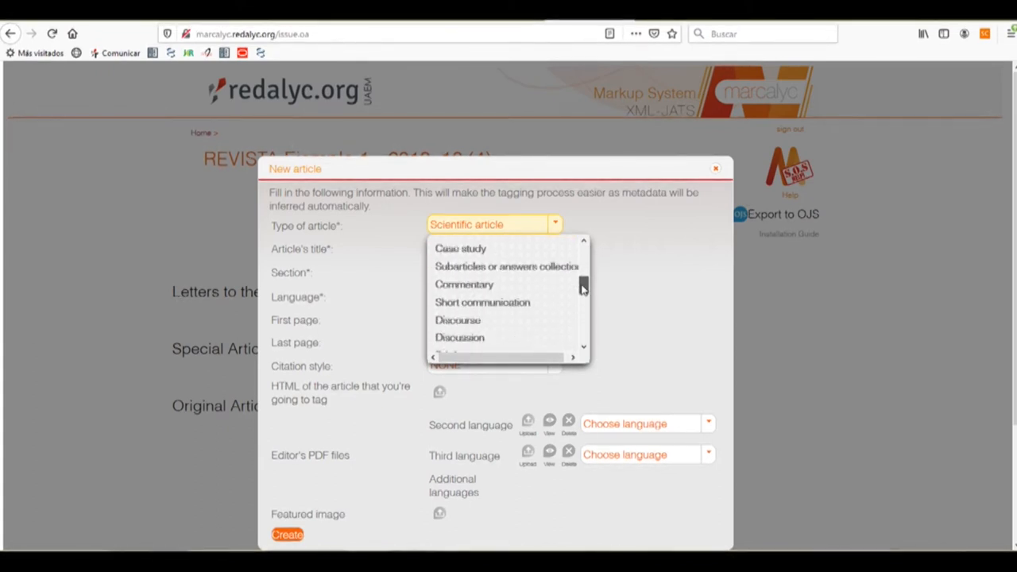
scroll(down, 3)
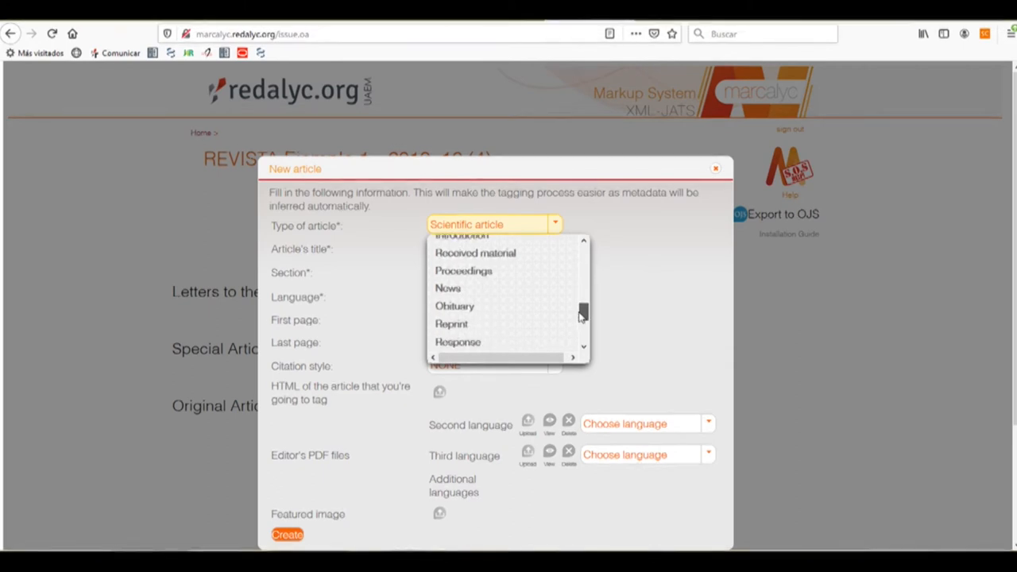
scroll(down, 3)
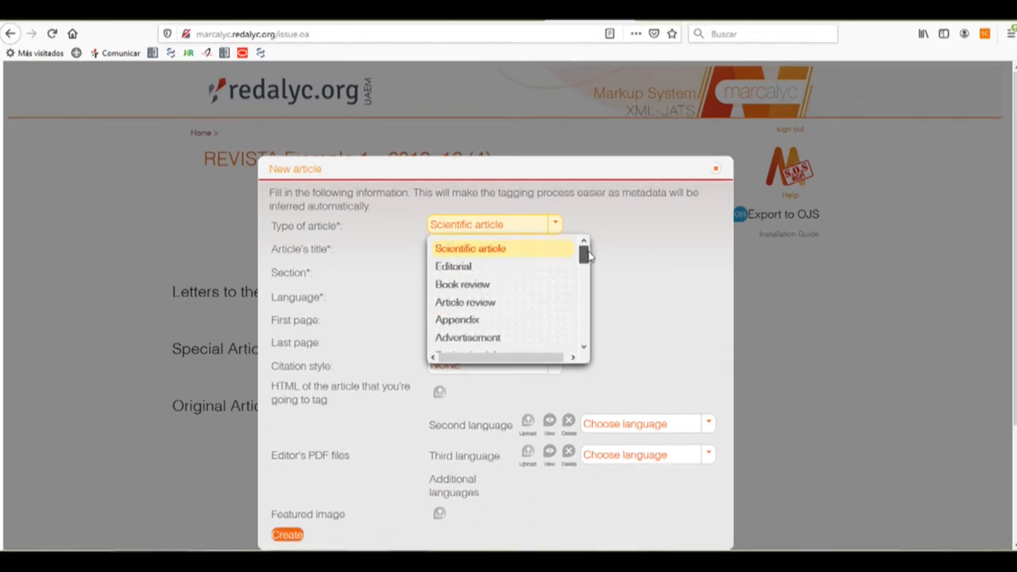
click(470, 248)
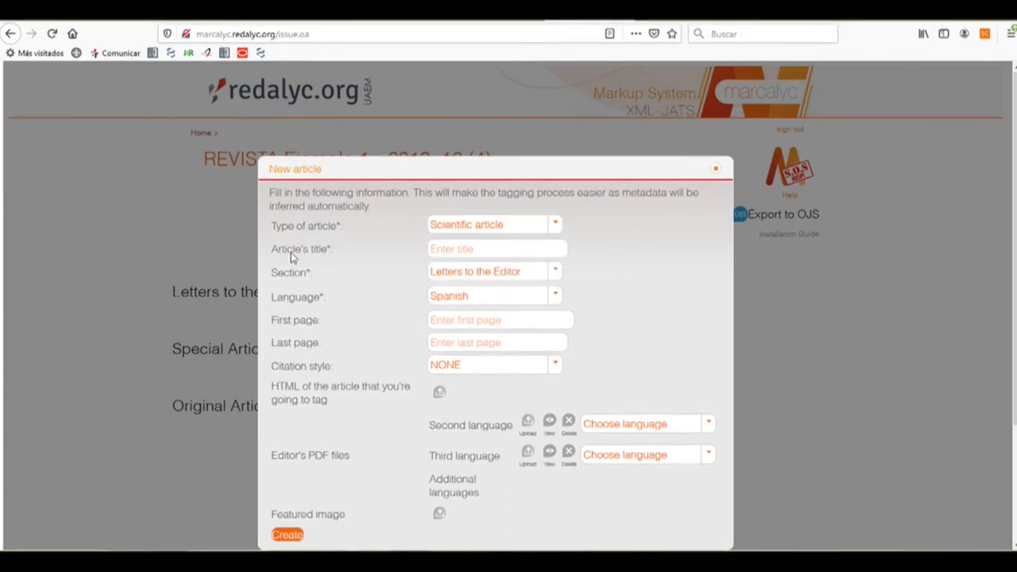
Enter the title 'LA COMPETENCIA DIGITAL…' and file it under the Original Article section
click(498, 248)
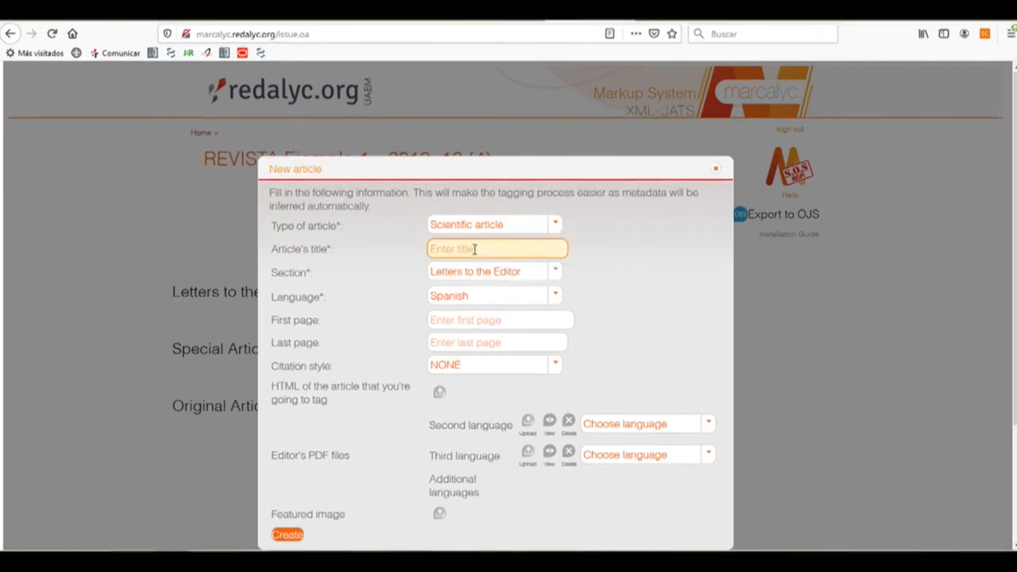
text(IDIANTES DE EDUCACIÓN?)
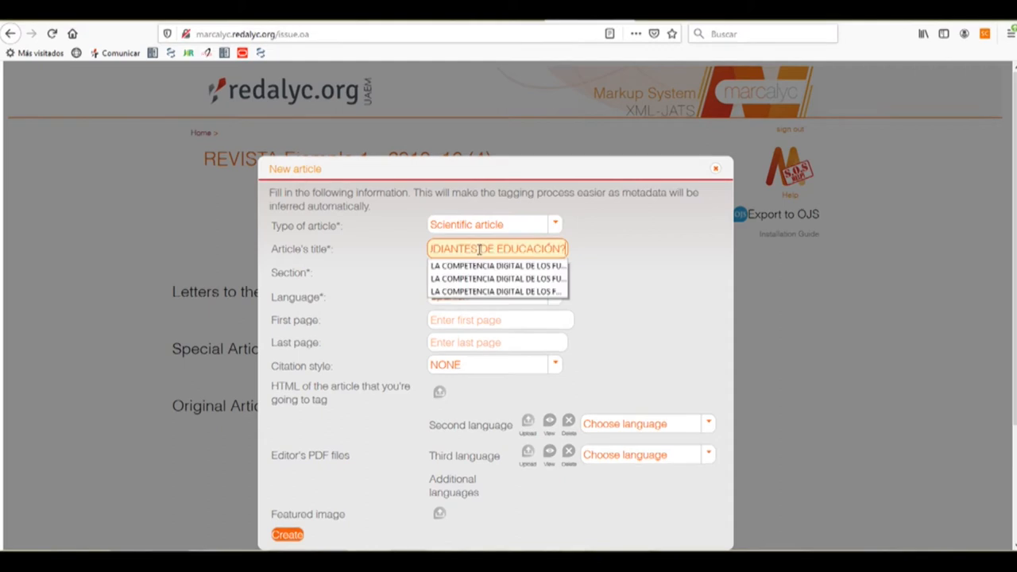
click(498, 278)
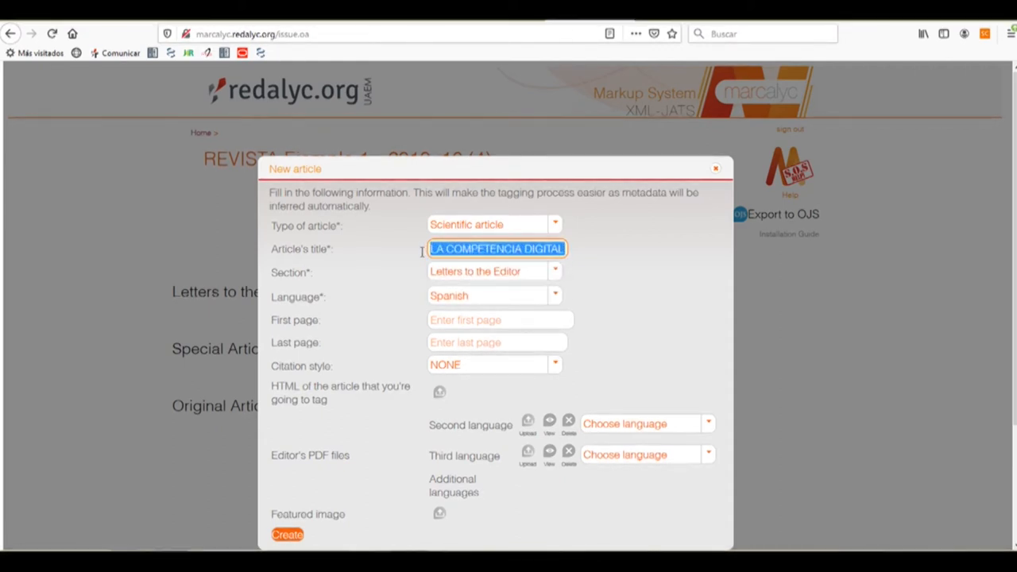
mouse_move(601, 259)
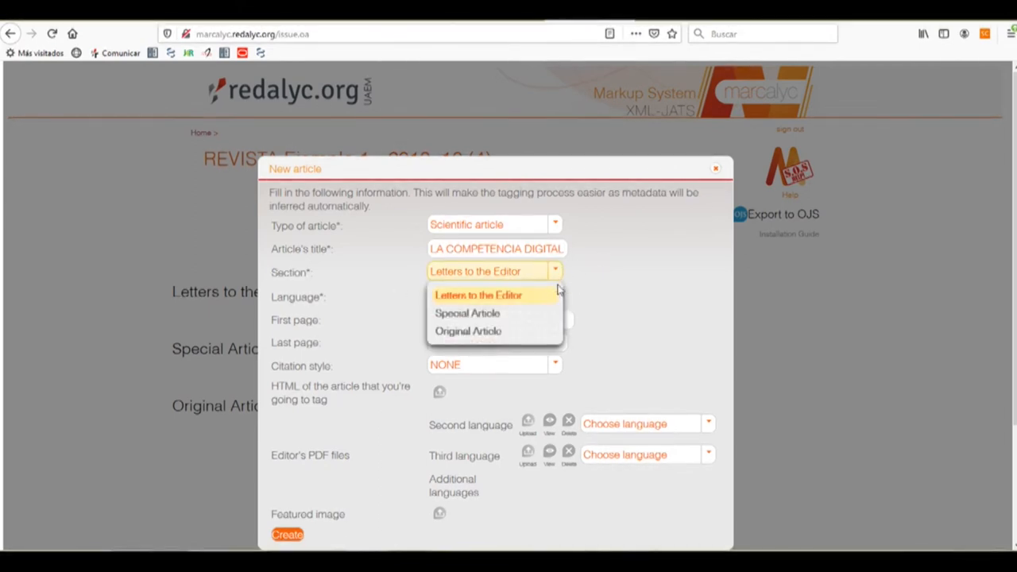
click(467, 330)
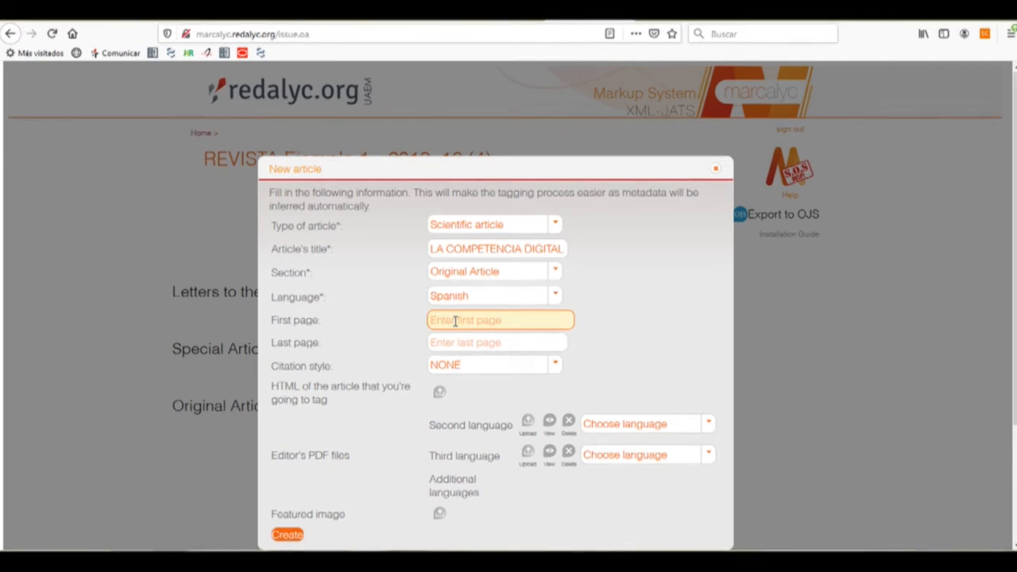
Set the article's first page to 12 and last page to 25
text(12)
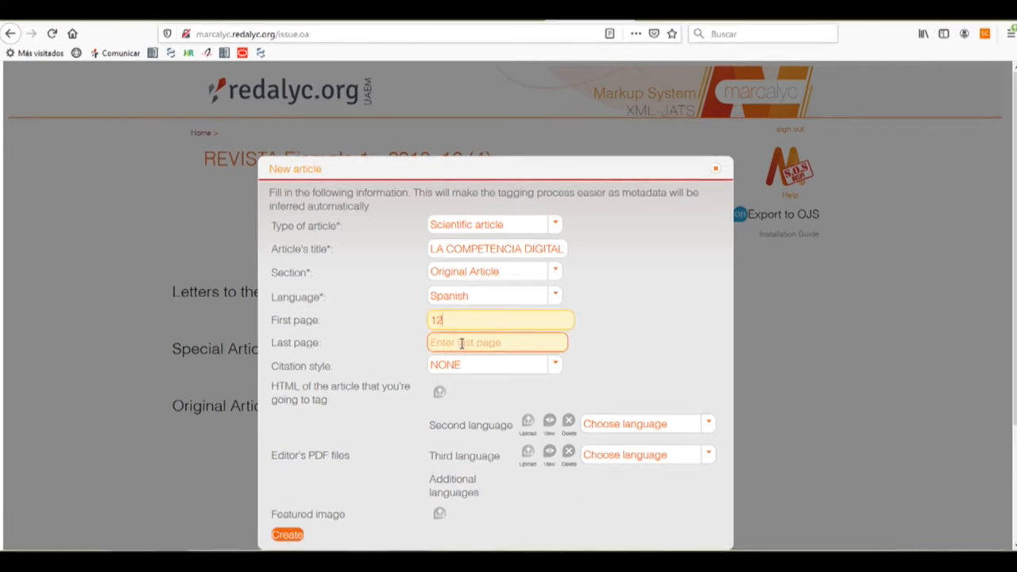
click(497, 343)
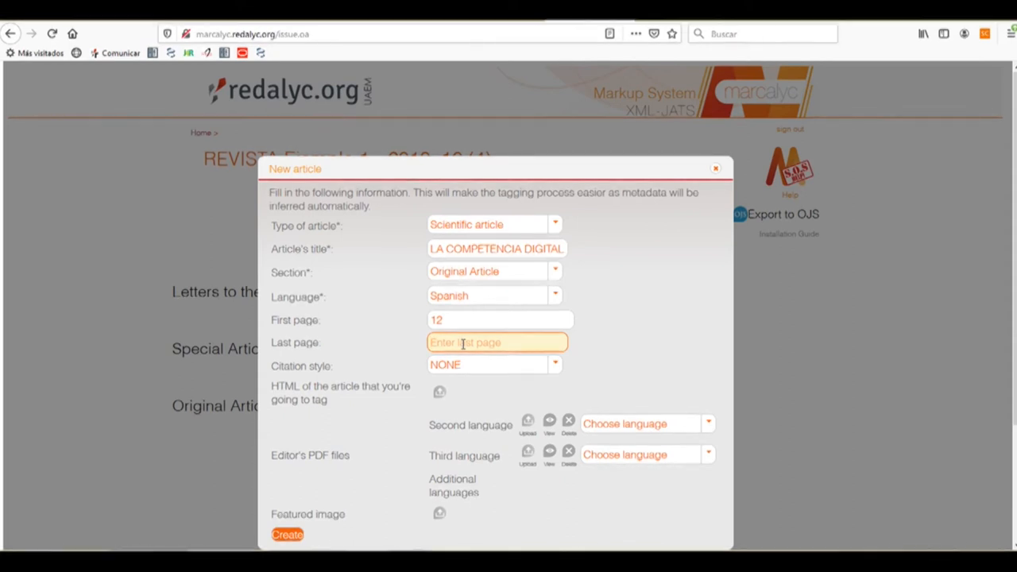
text(25)
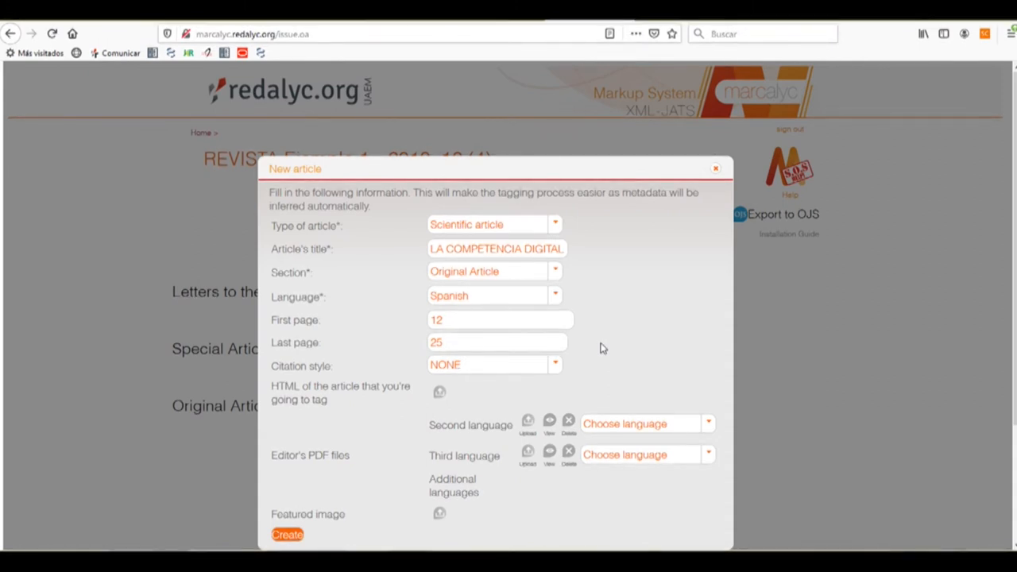
mouse_move(256, 372)
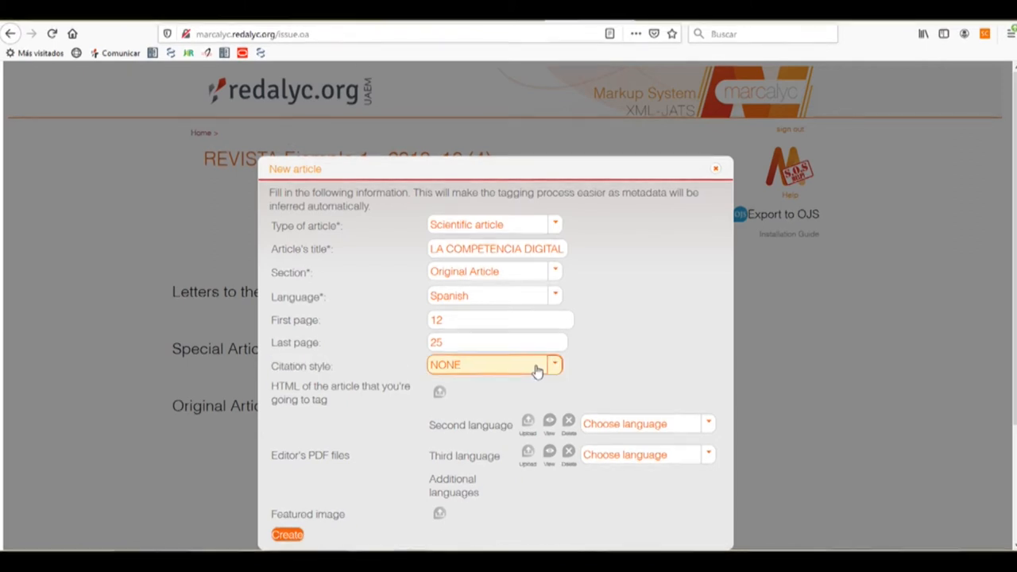
Choose APA in the Citation style dropdown
click(553, 364)
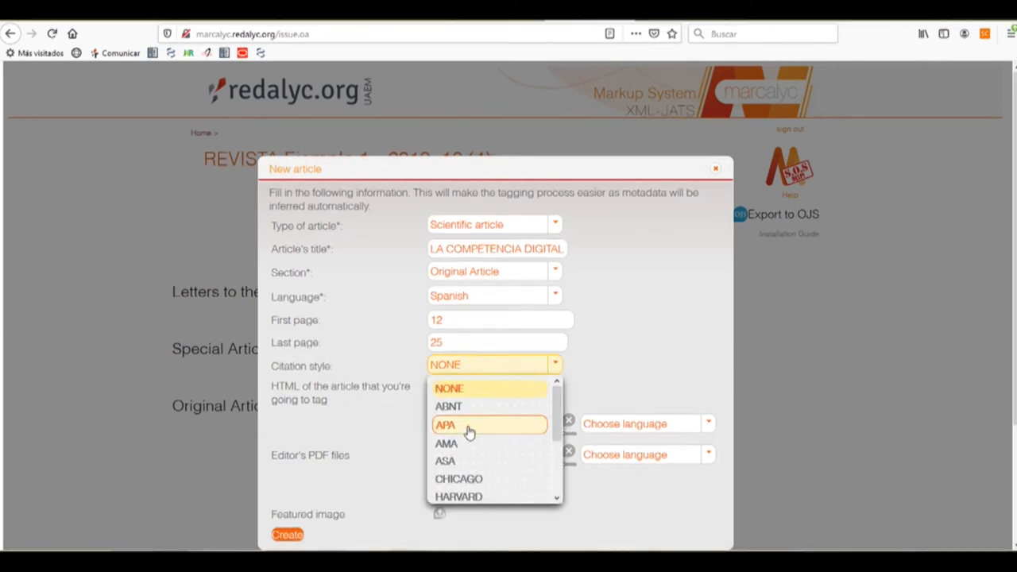
click(445, 424)
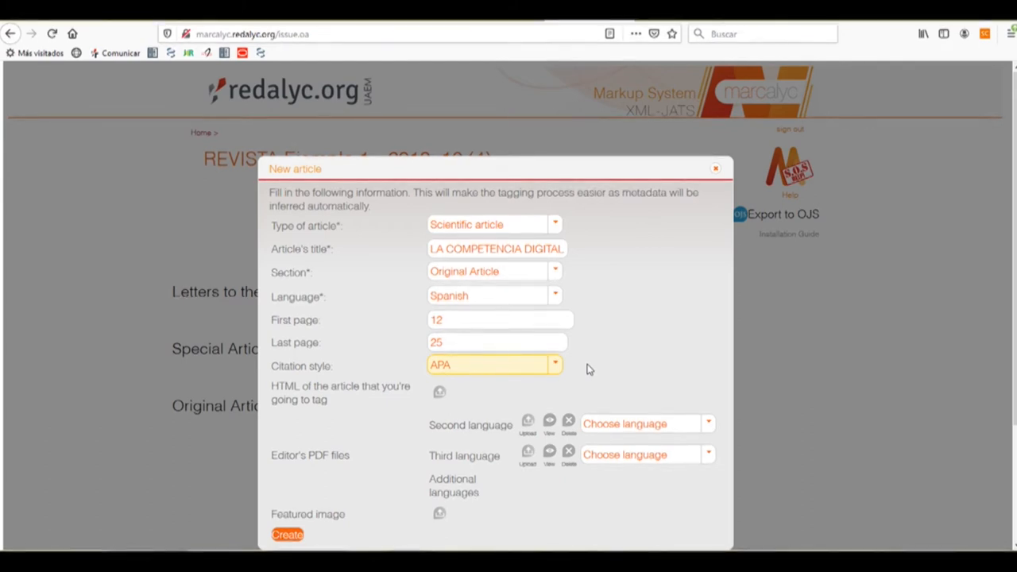
mouse_move(511, 375)
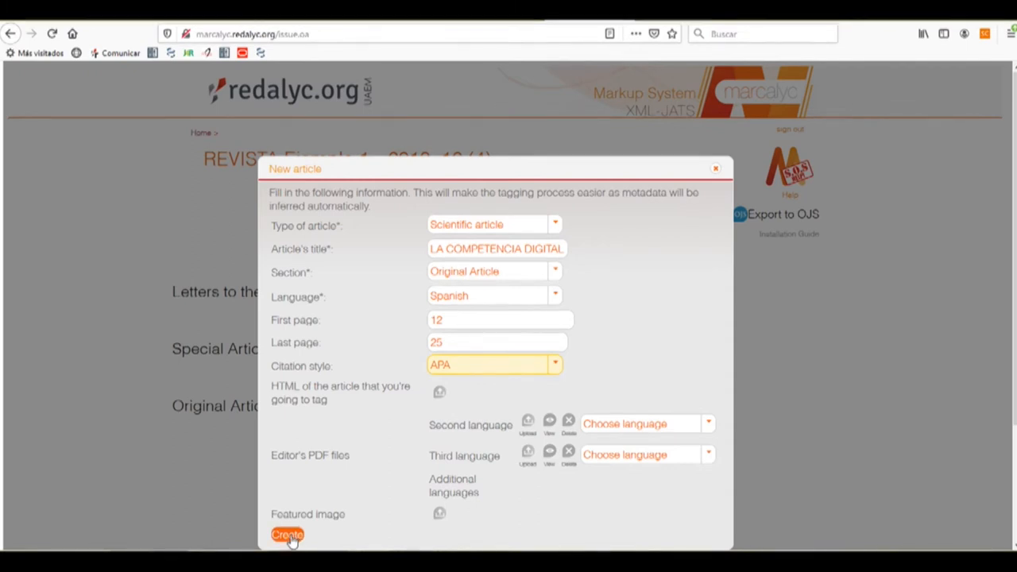
Create the article and acknowledge the success notification
click(286, 534)
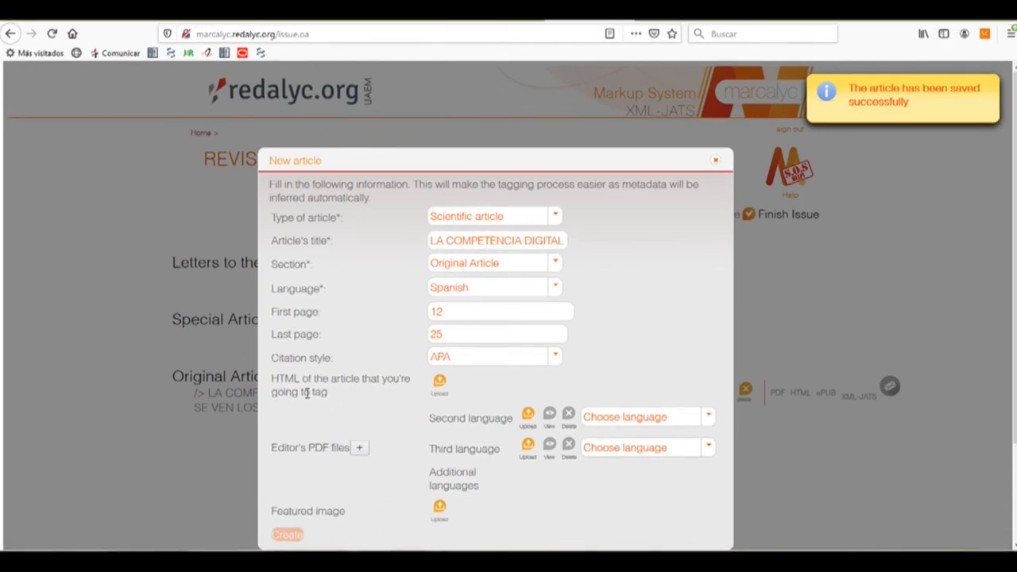
double_click(341, 384)
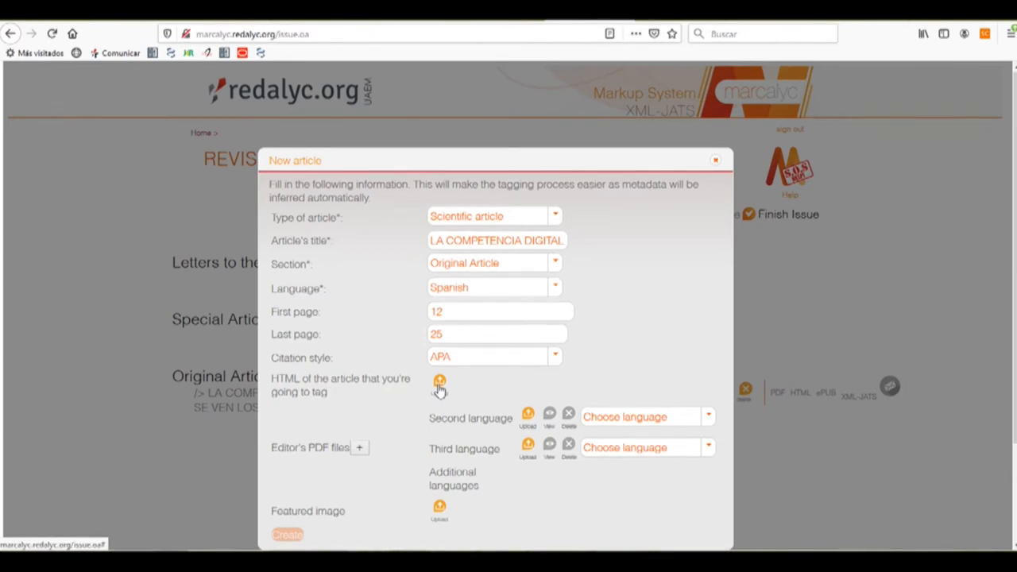
click(439, 383)
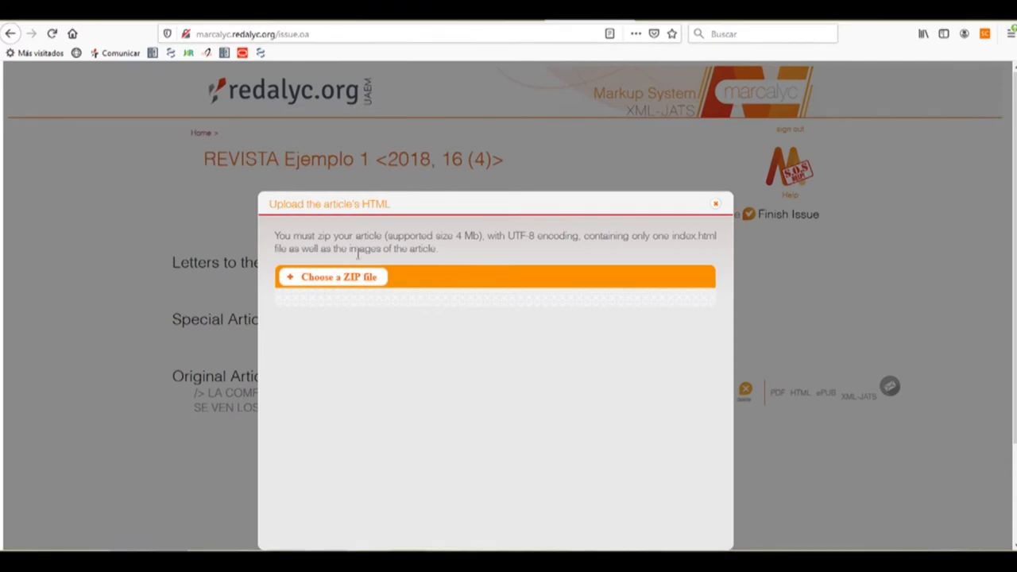
mouse_move(496, 250)
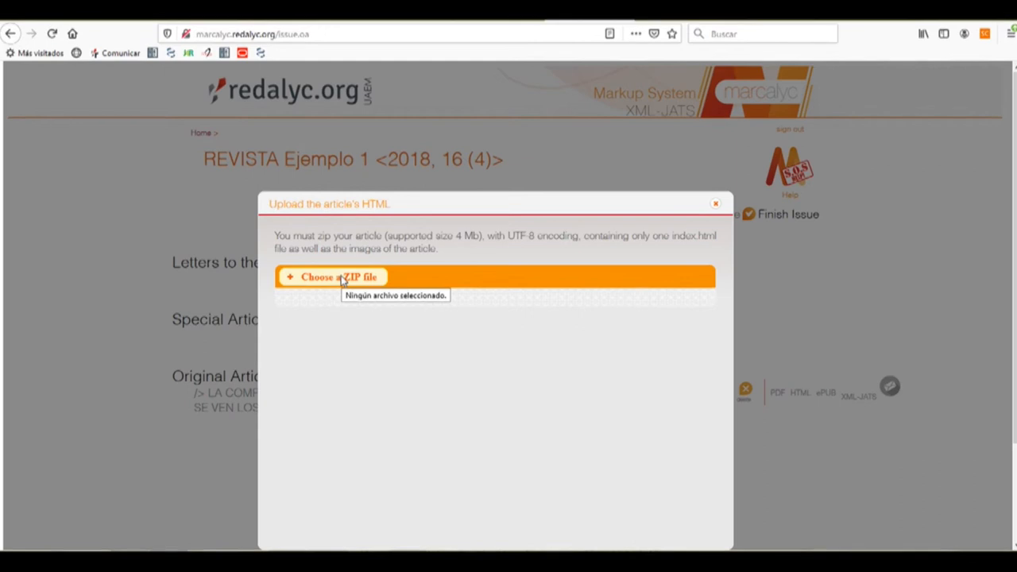
mouse_move(578, 295)
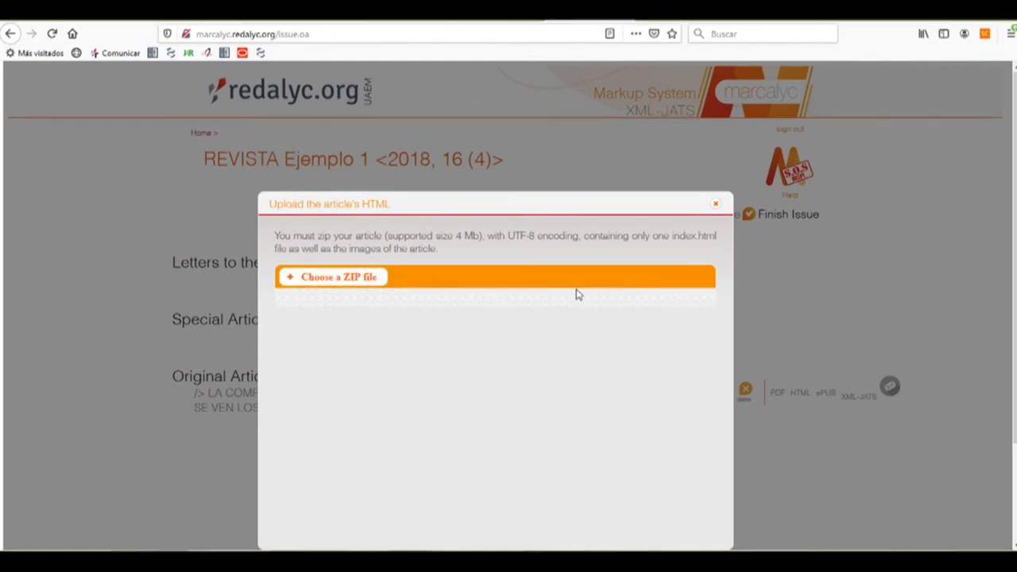
mouse_move(431, 325)
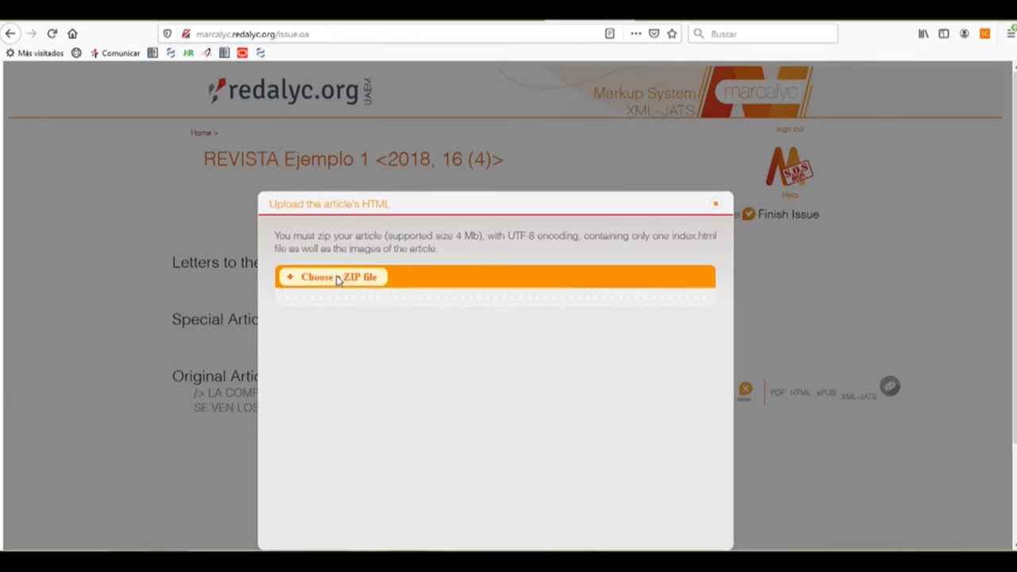
Upload SA01.zip from Documents > Marcalyc > Article 01 as the article's HTML package
click(339, 277)
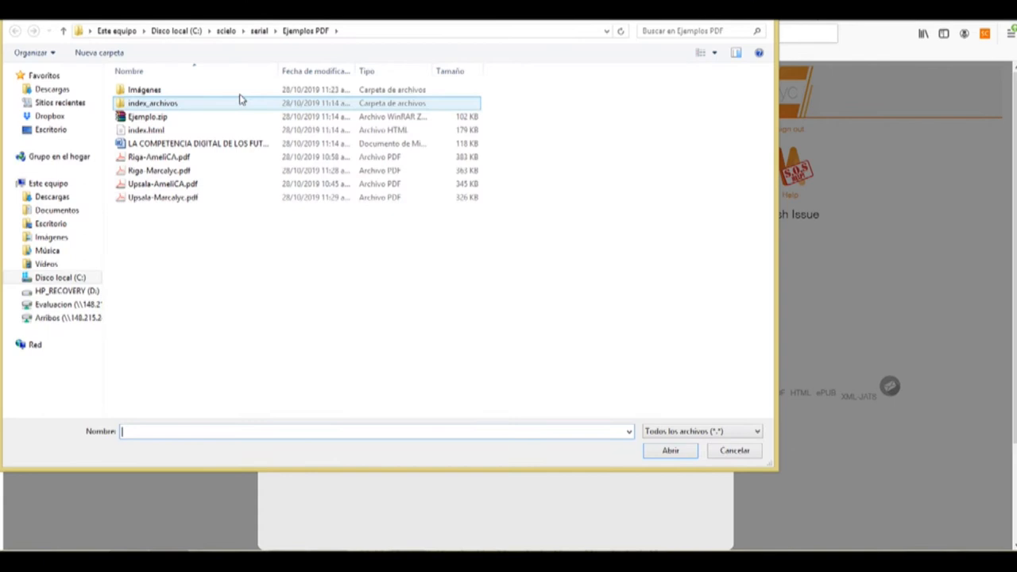
click(47, 183)
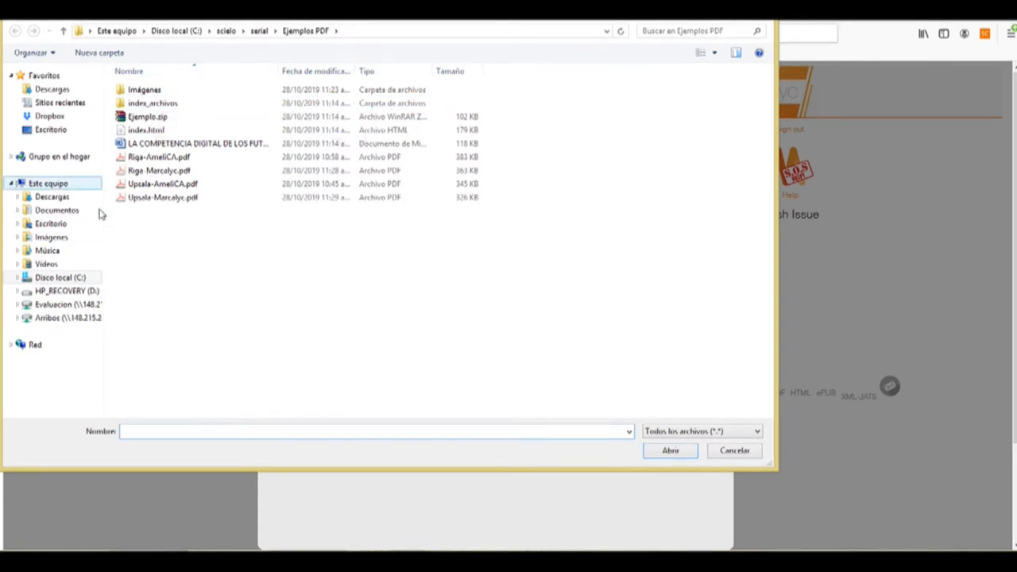
click(56, 209)
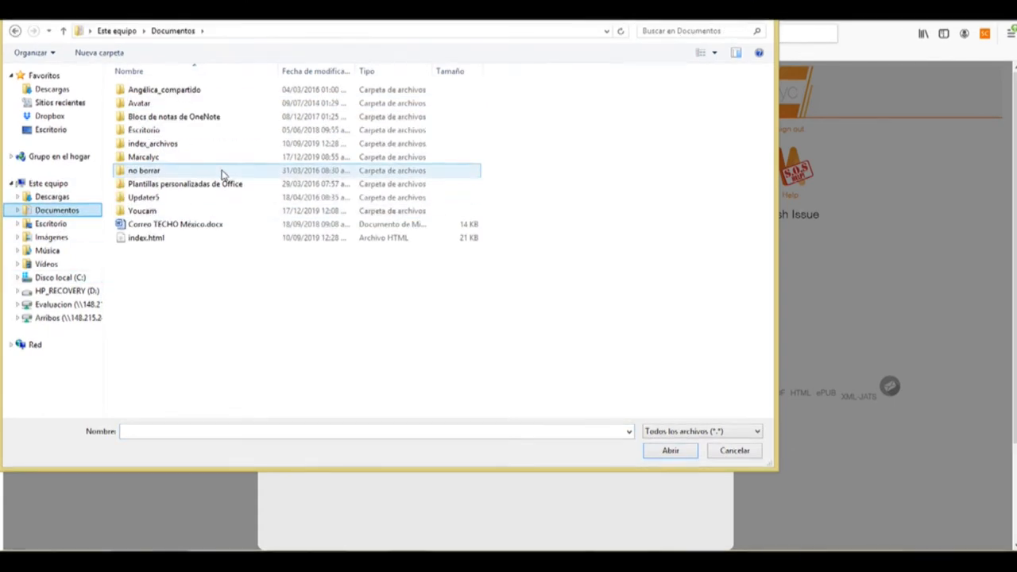
double_click(143, 156)
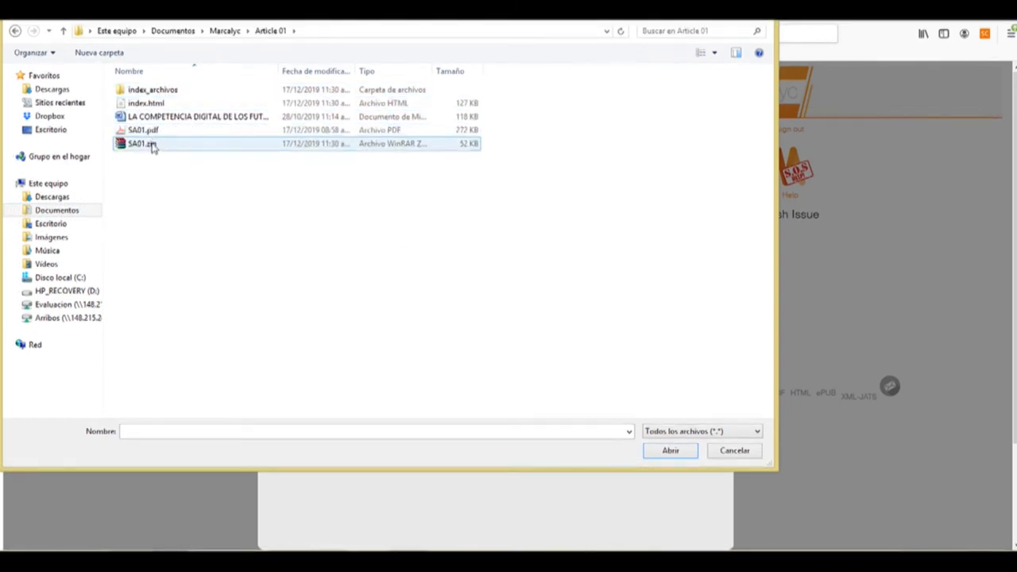
mouse_move(142, 142)
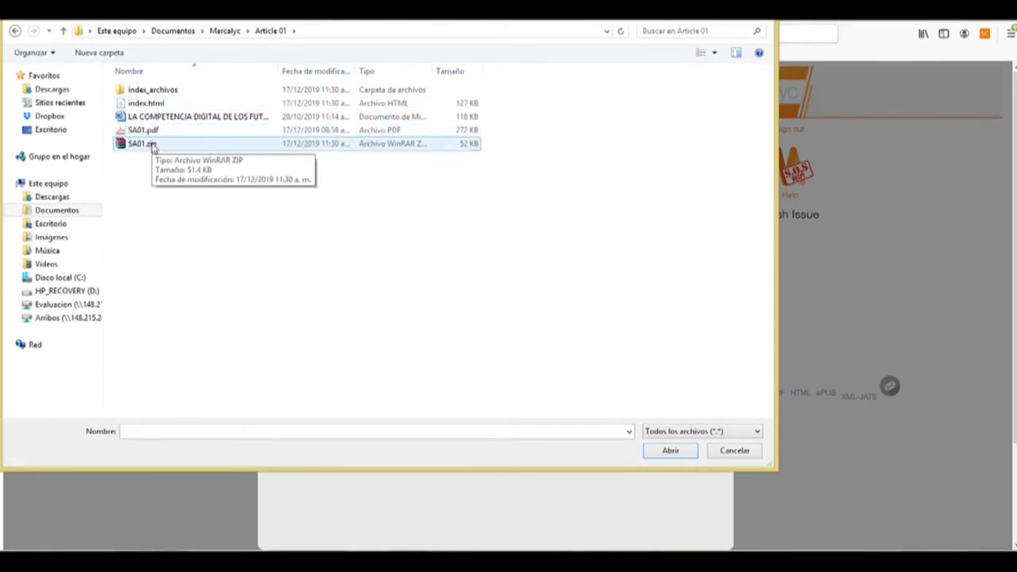
click(669, 450)
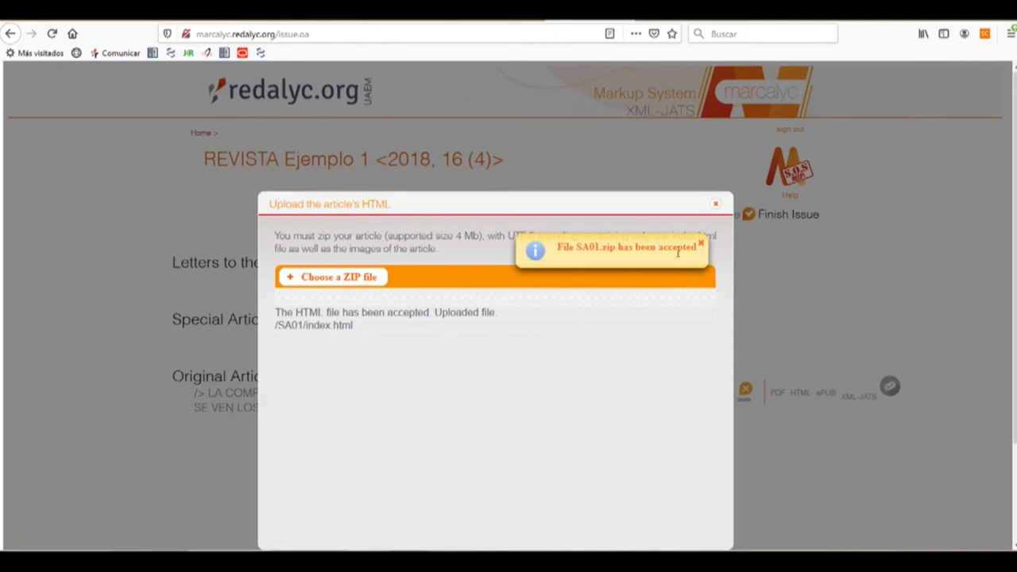
mouse_move(714, 204)
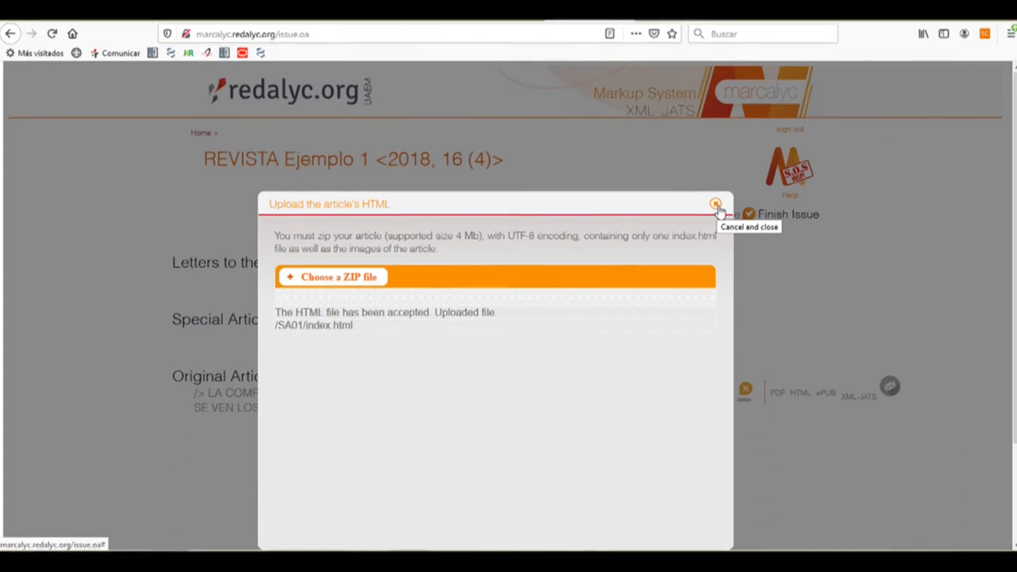
Close the HTML upload dialog after SA01.zip is accepted
click(714, 204)
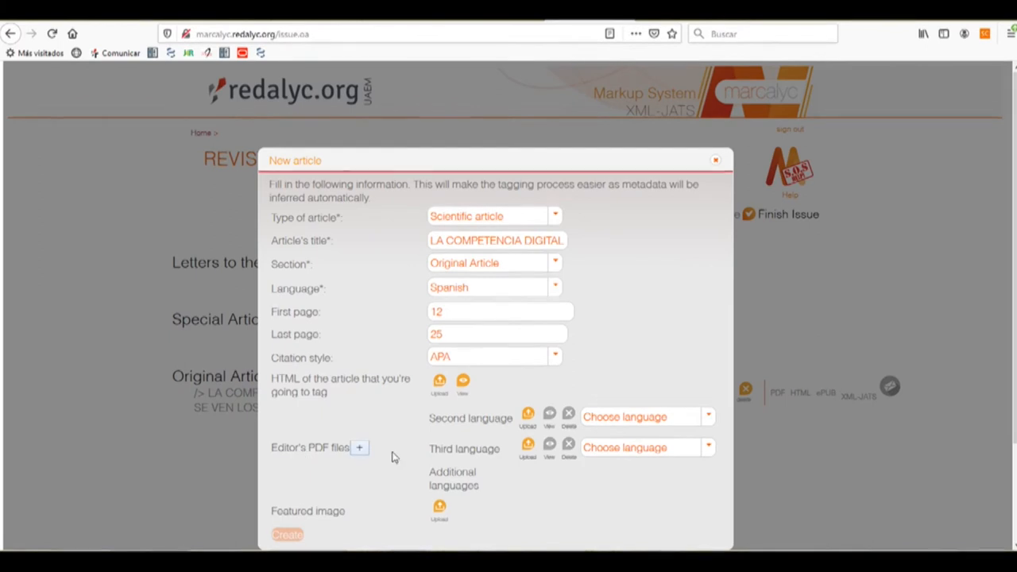
mouse_move(457, 437)
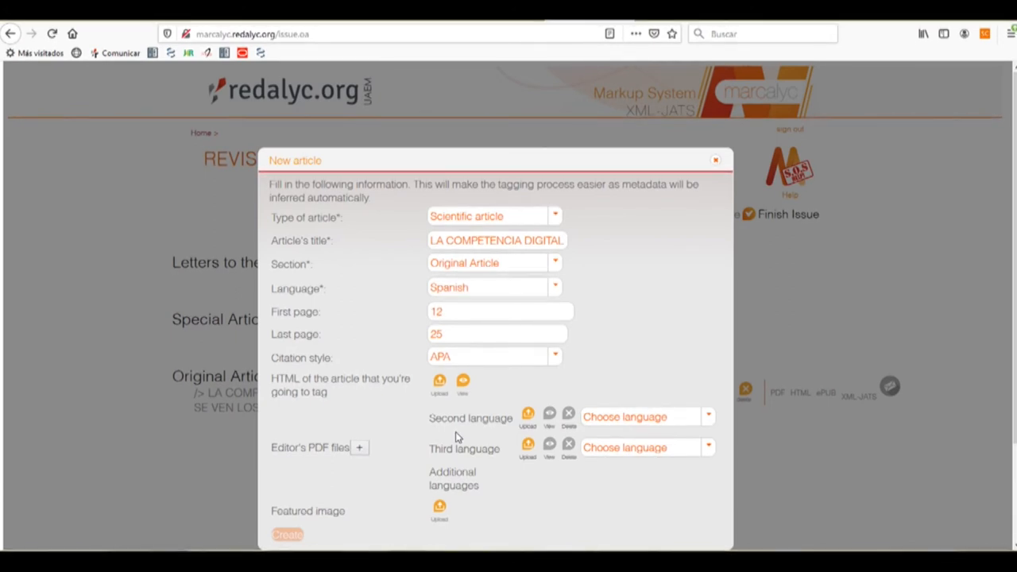
double_click(471, 418)
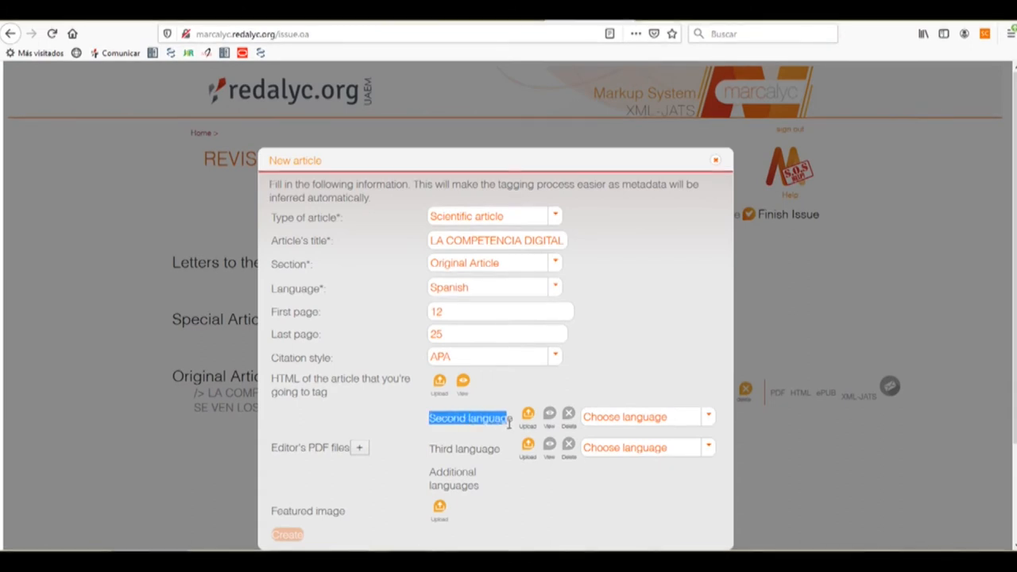
double_click(463, 448)
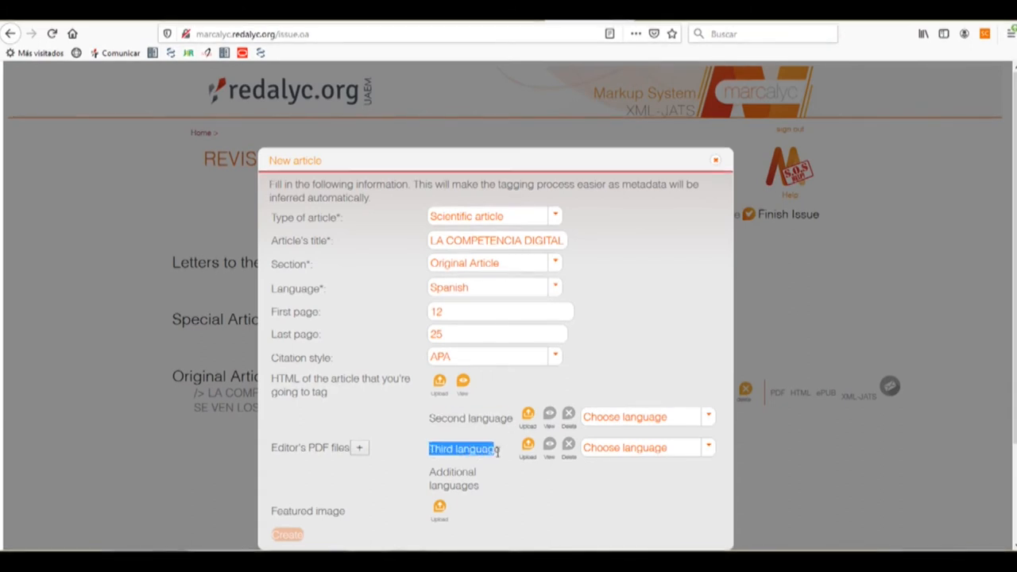
click(705, 416)
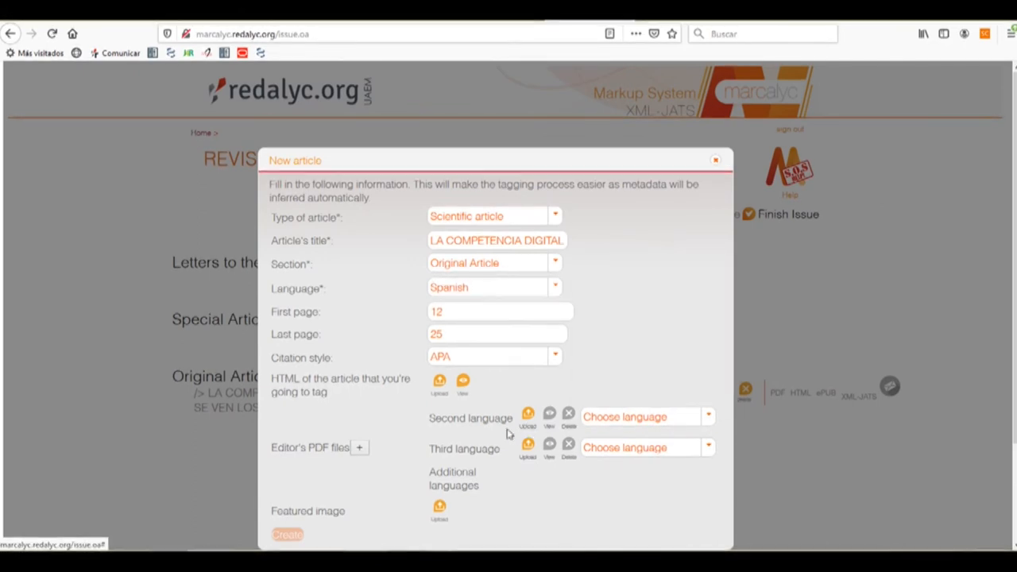
mouse_move(514, 482)
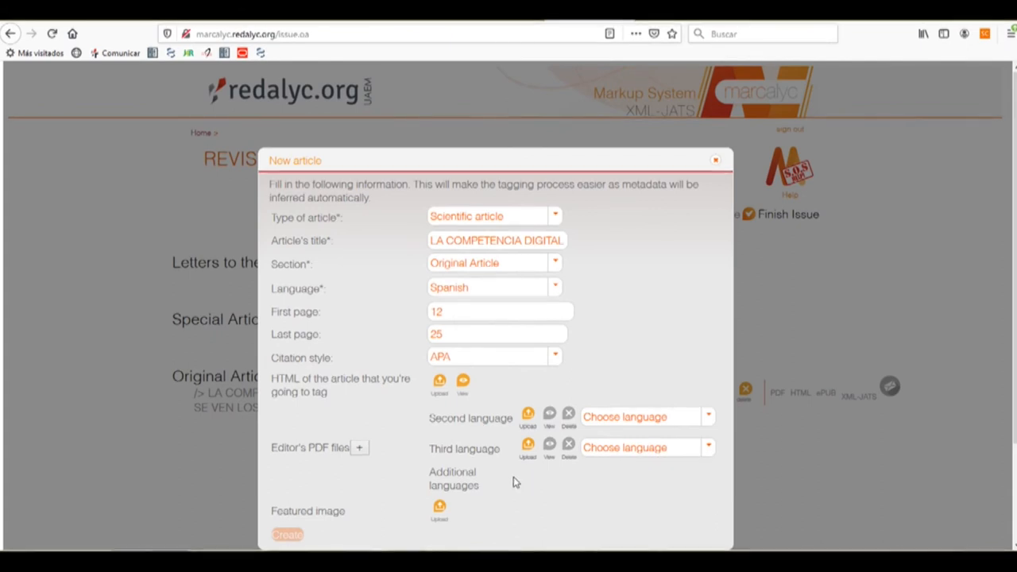
mouse_move(512, 480)
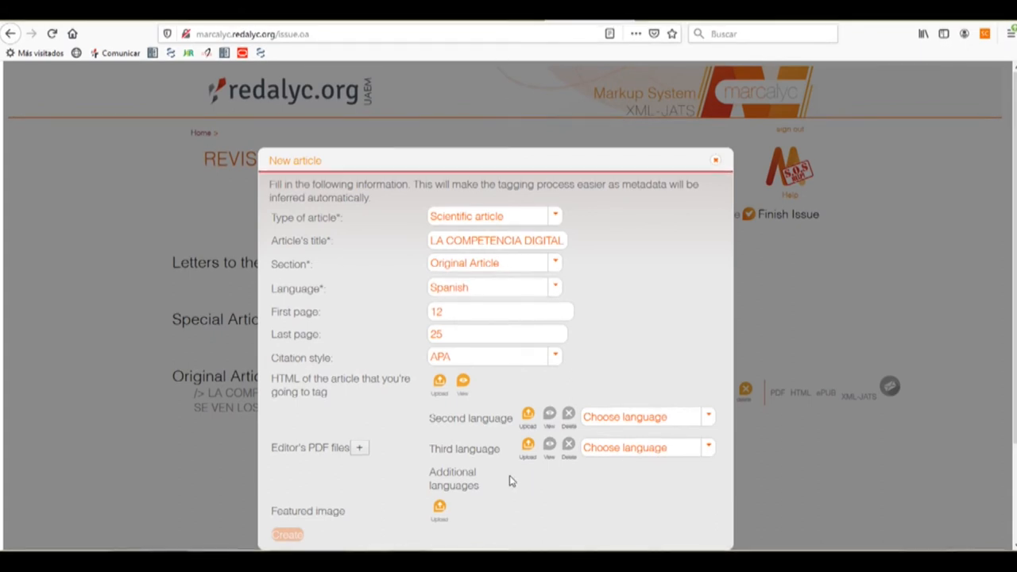
double_click(298, 511)
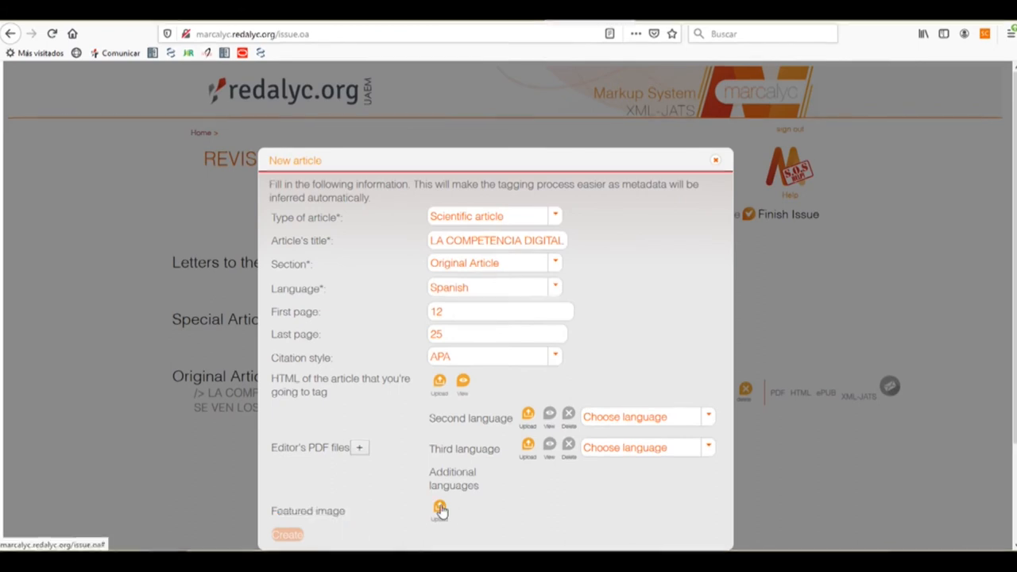
click(439, 510)
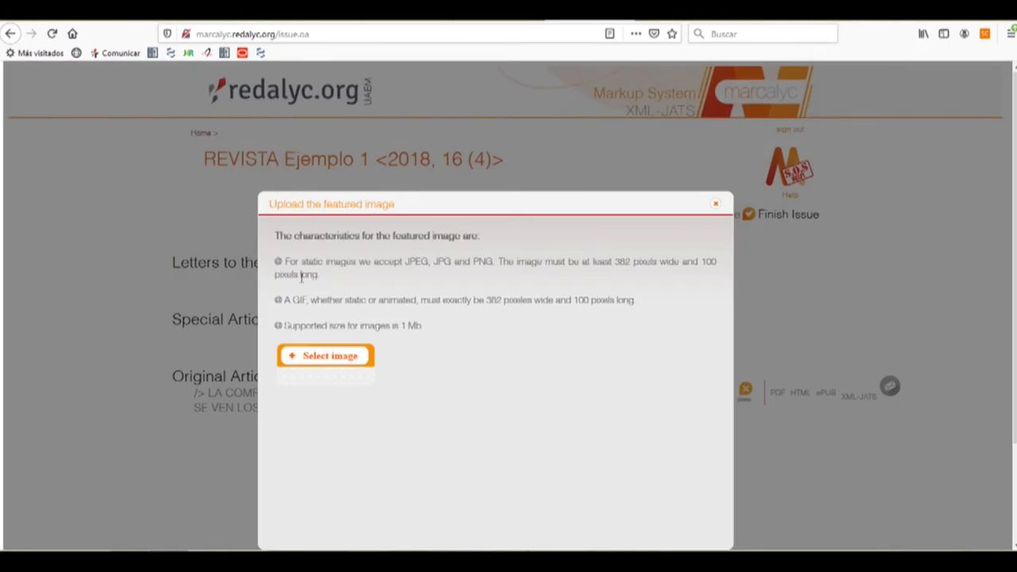
drag(280, 262, 635, 301)
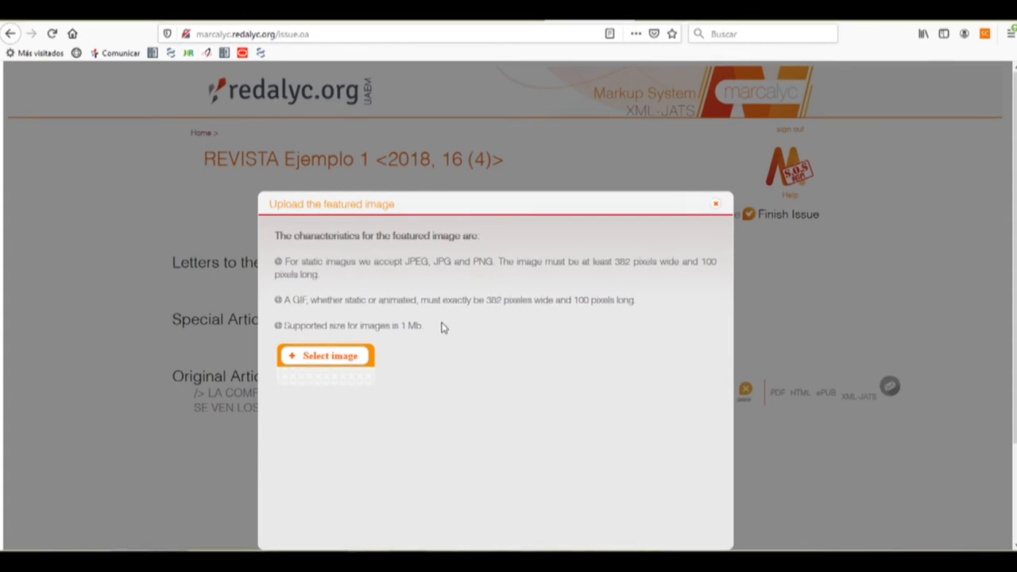
mouse_move(517, 333)
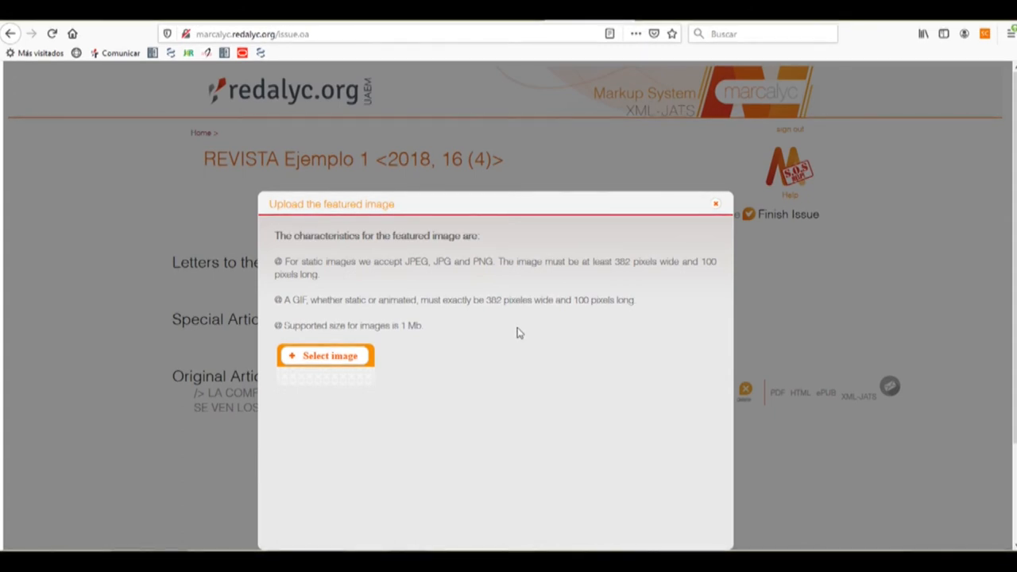
mouse_move(532, 330)
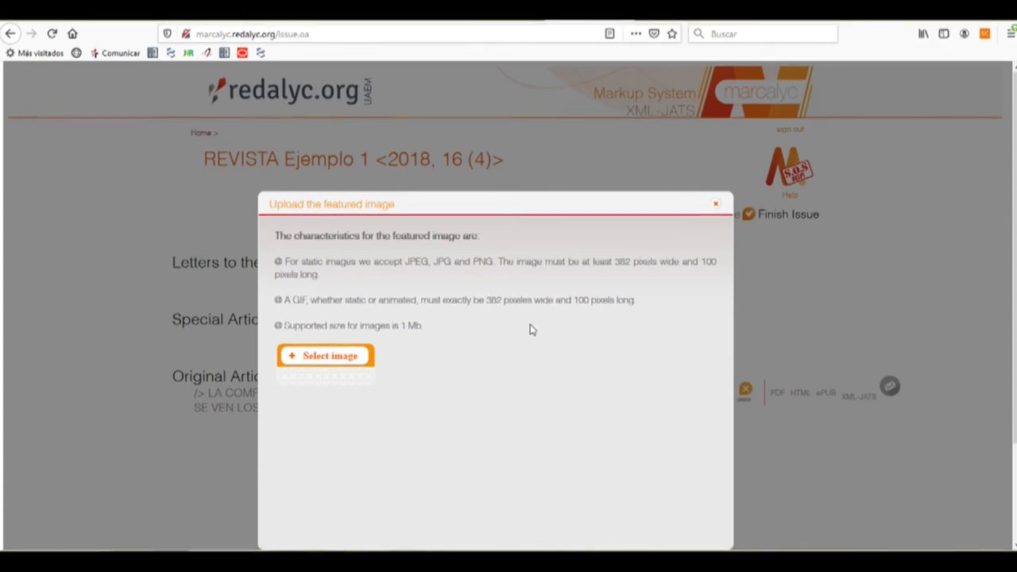
mouse_move(698, 208)
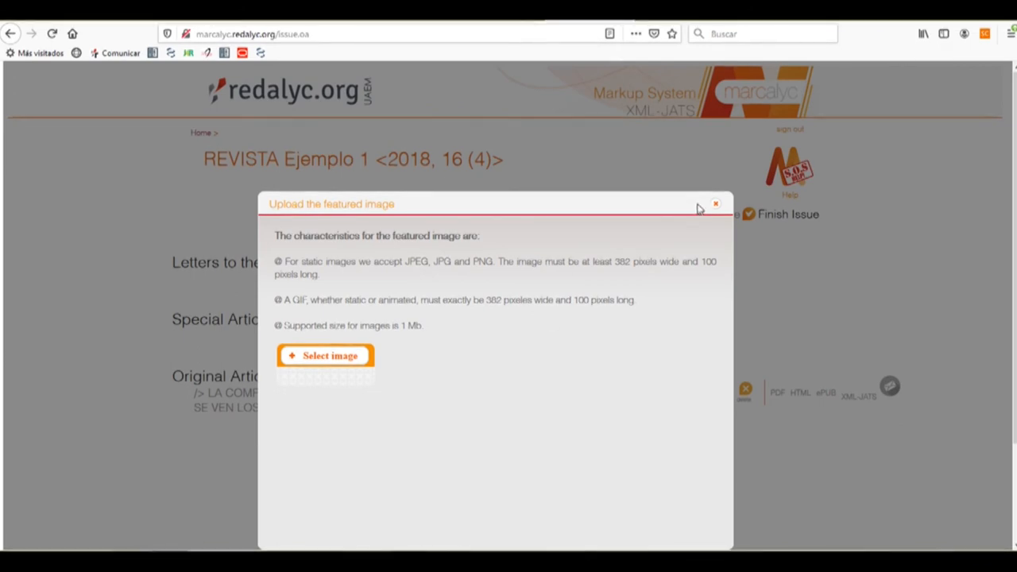
mouse_move(675, 237)
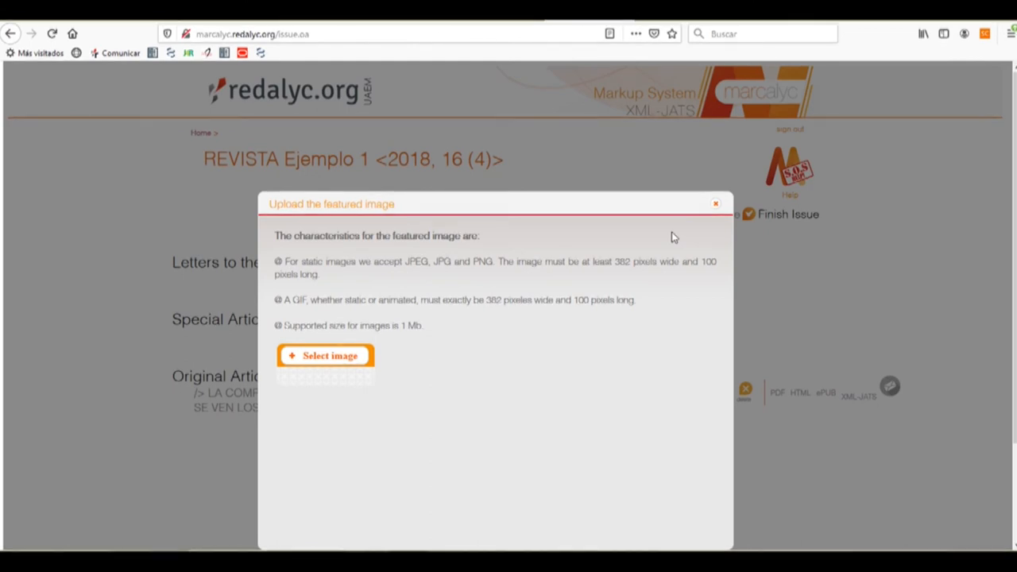
mouse_move(649, 230)
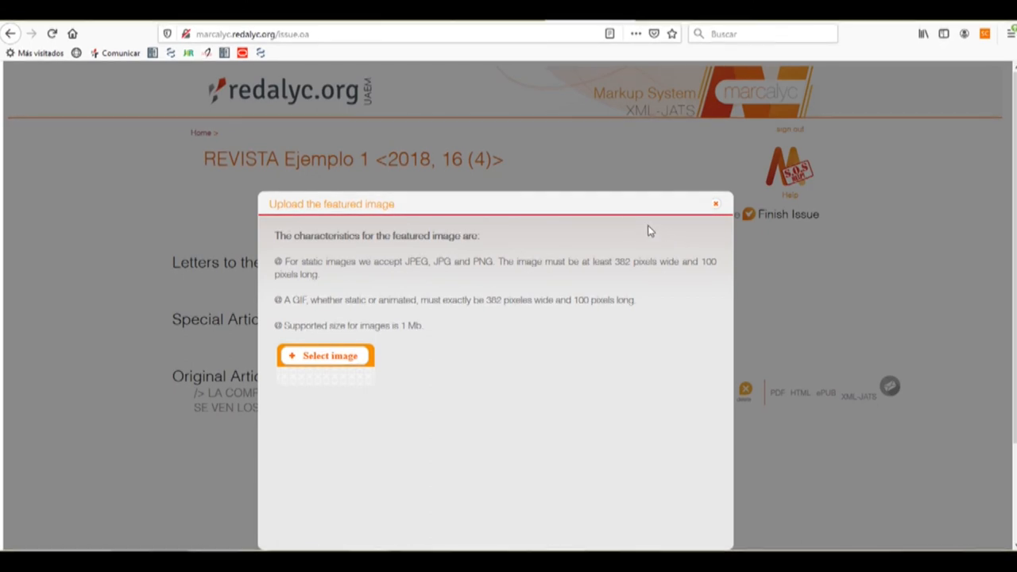
mouse_move(490, 307)
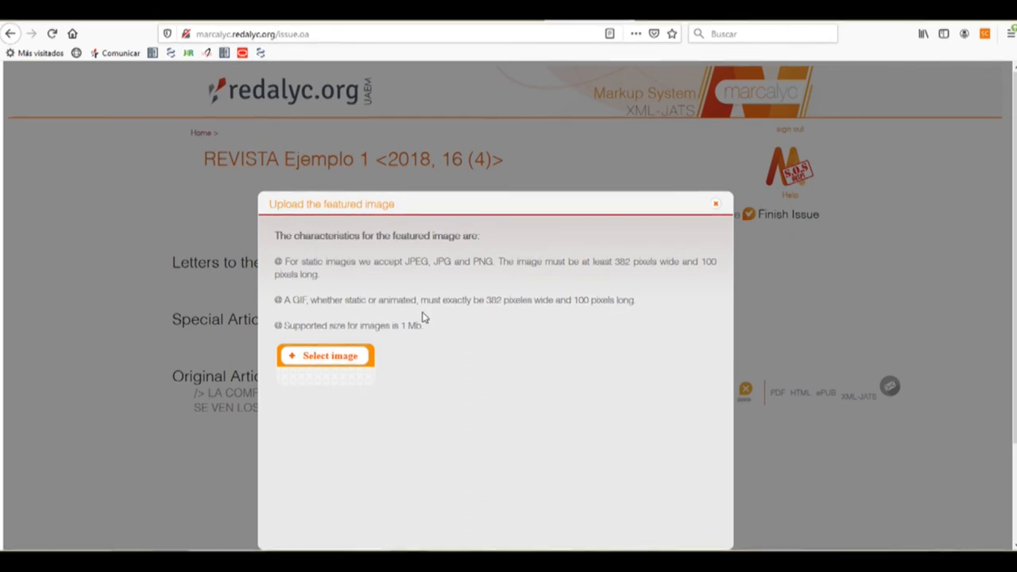
mouse_move(644, 308)
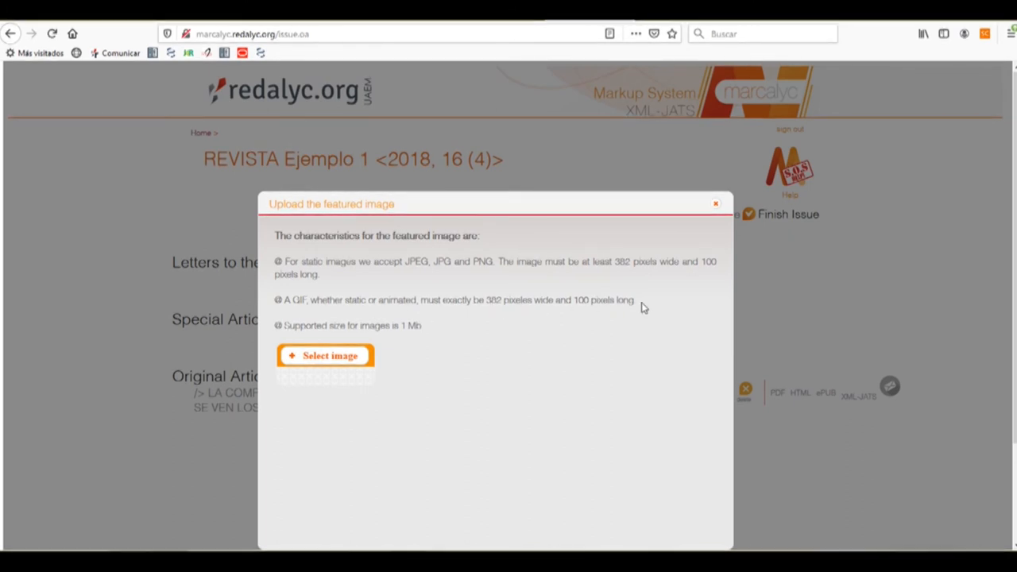
mouse_move(647, 305)
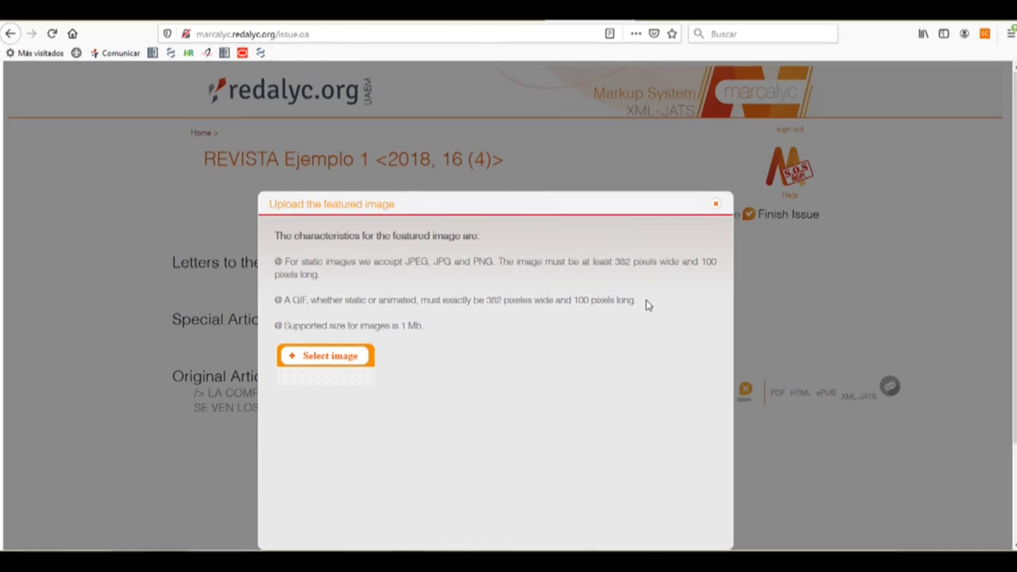
mouse_move(657, 299)
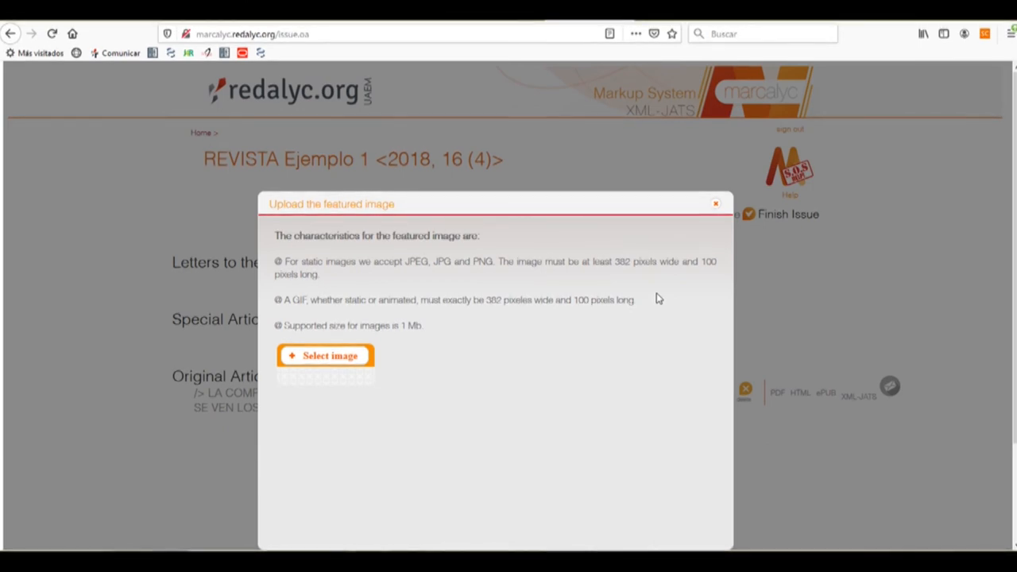
mouse_move(421, 355)
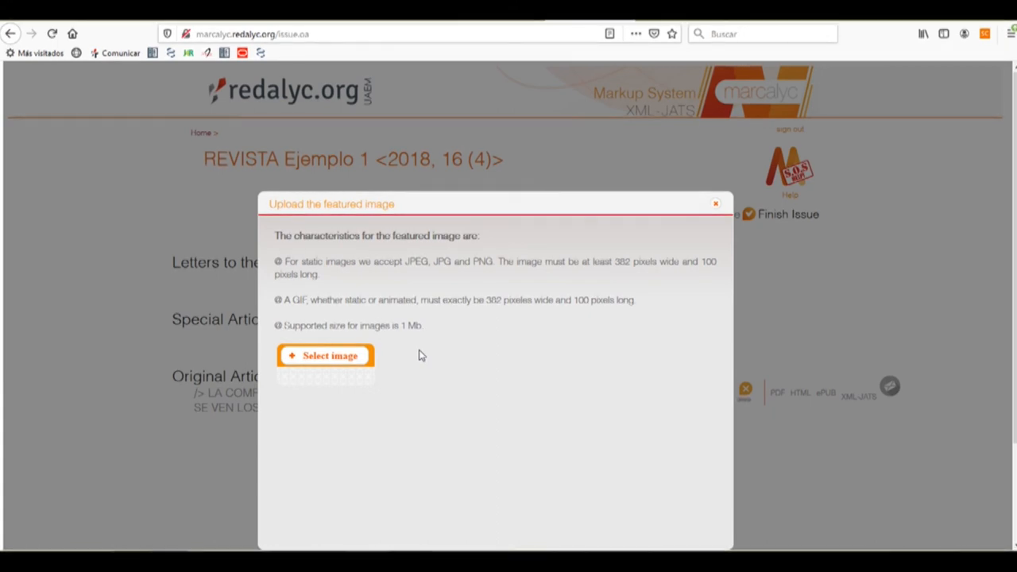
mouse_move(489, 336)
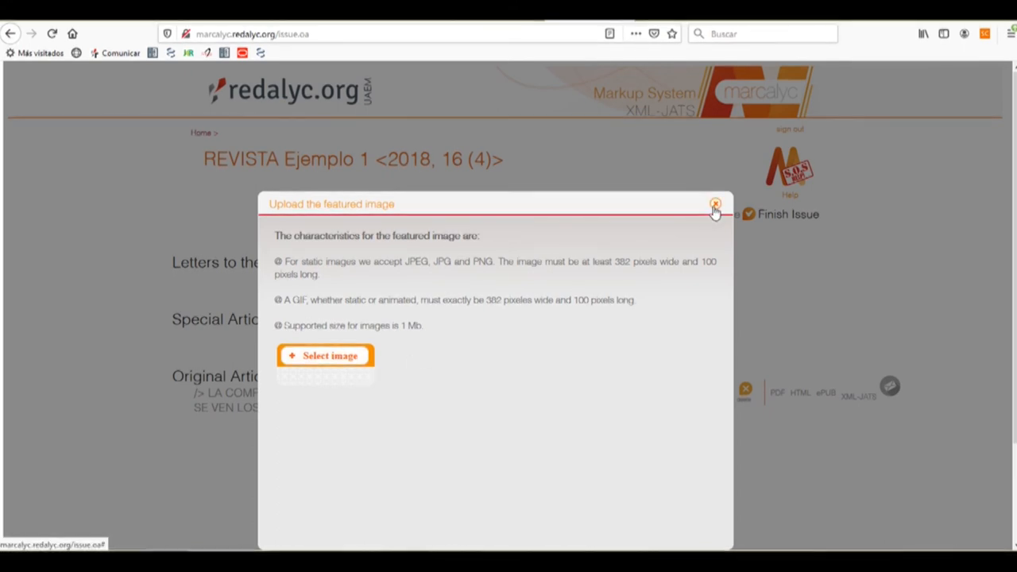
mouse_move(714, 205)
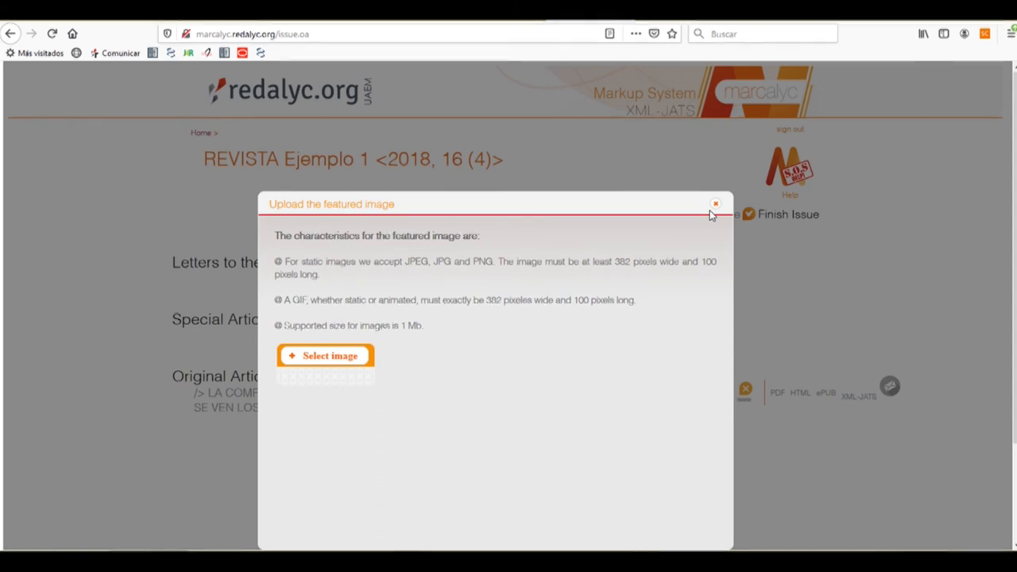
mouse_move(715, 205)
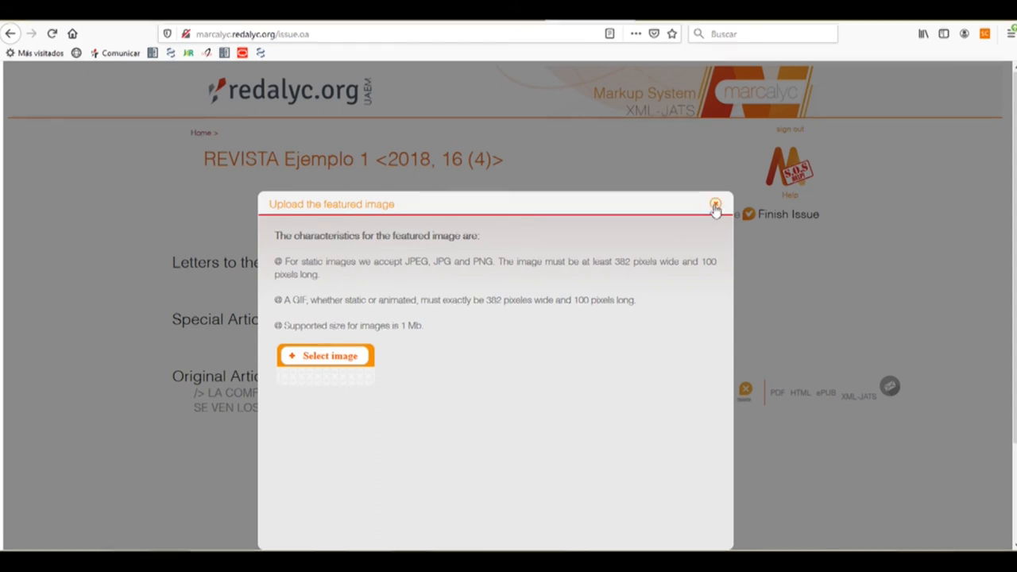
click(714, 205)
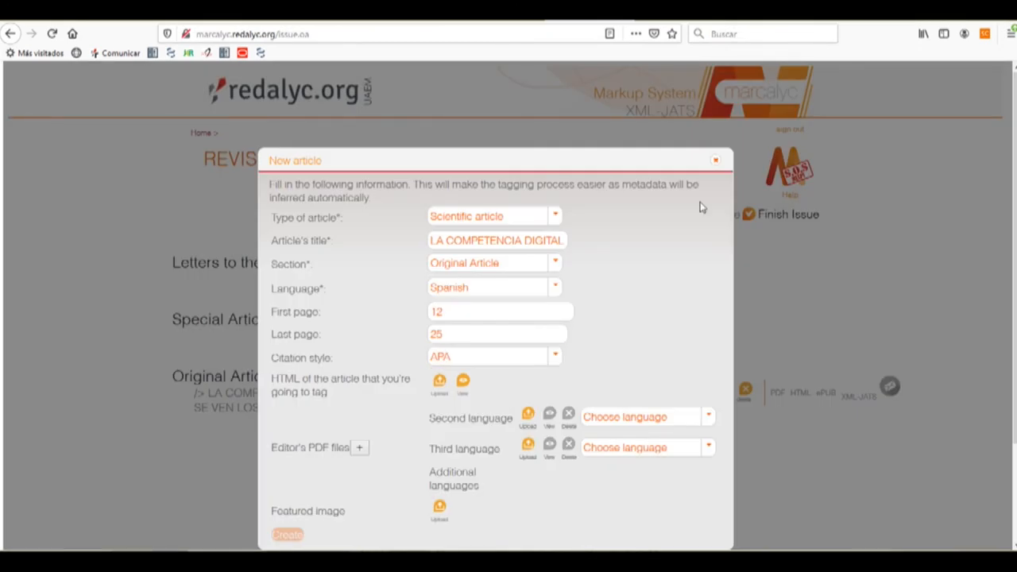
mouse_move(716, 165)
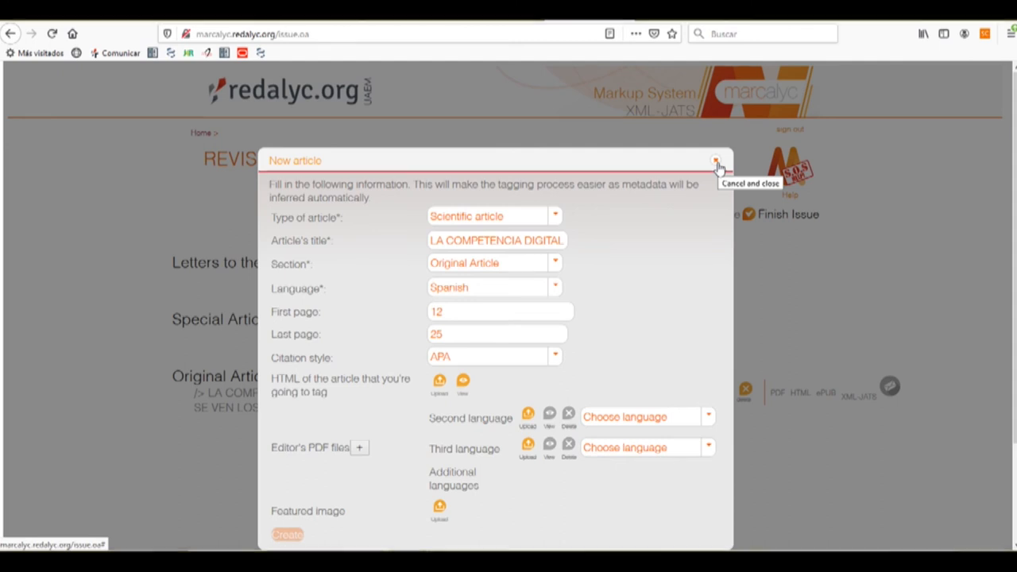
Close the New article form to return to the issue page
click(716, 161)
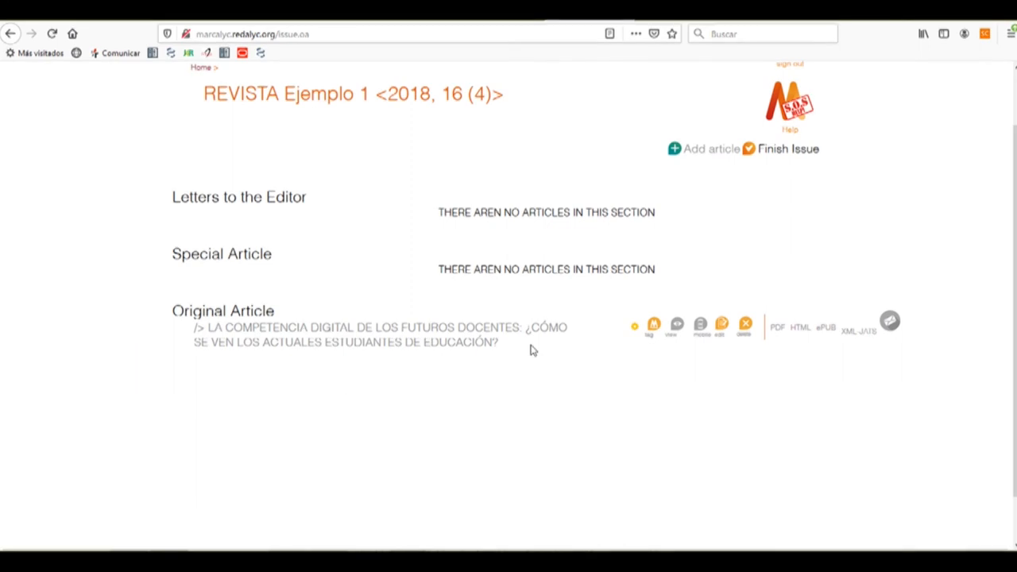
mouse_move(633, 340)
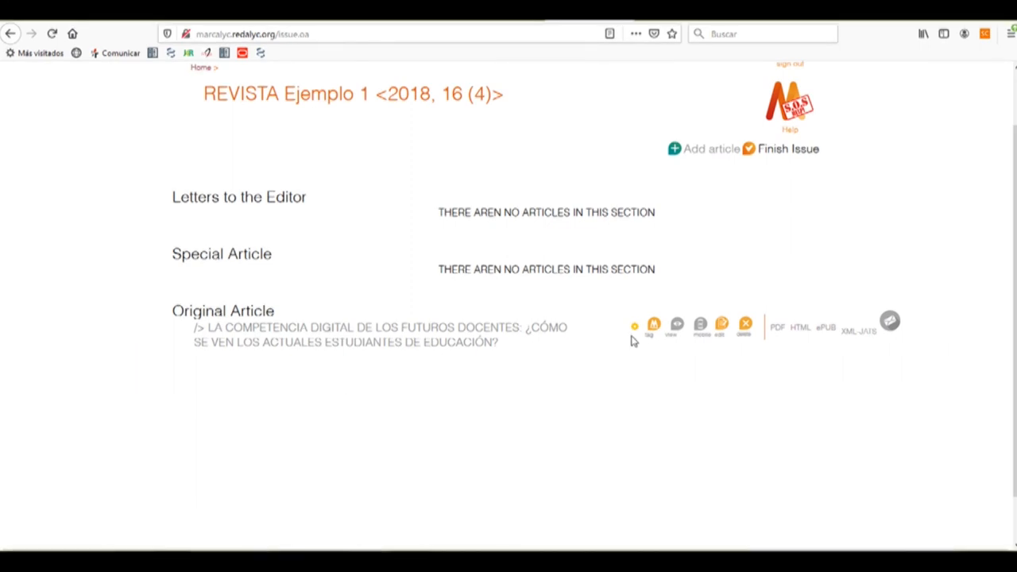
mouse_move(721, 324)
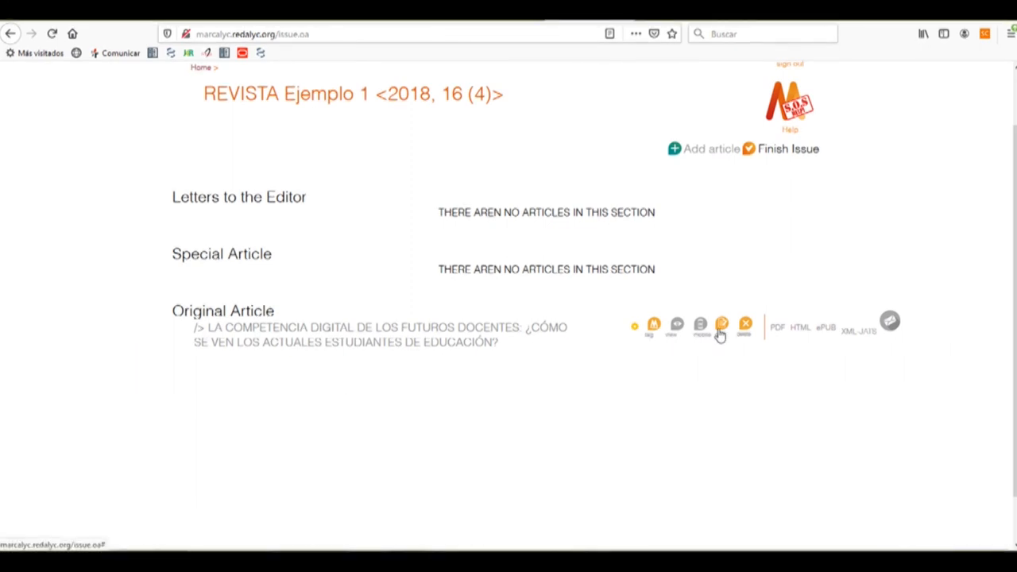
mouse_move(723, 330)
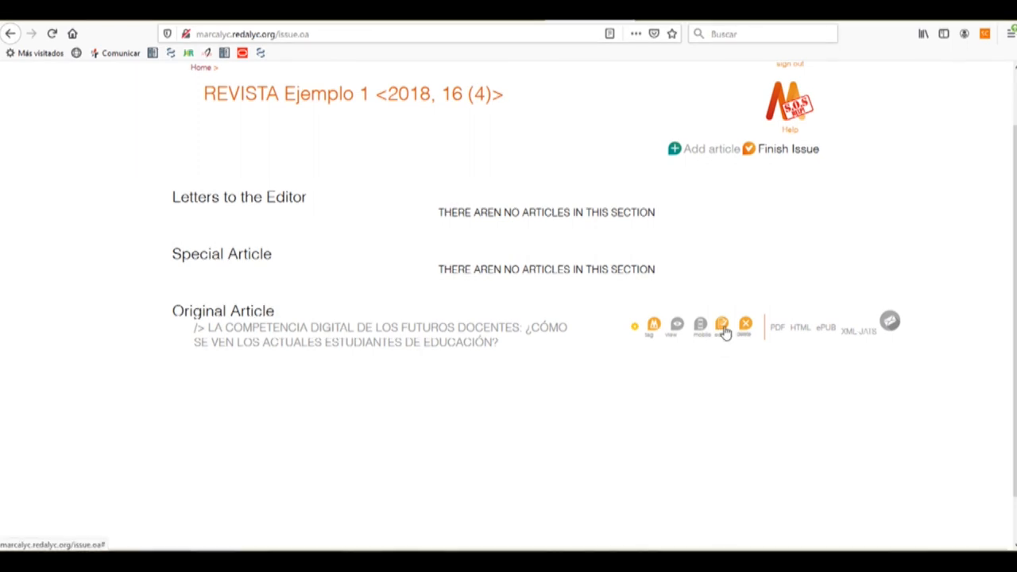
Reopen the article's edit form, press Update, and close the dialog
click(722, 325)
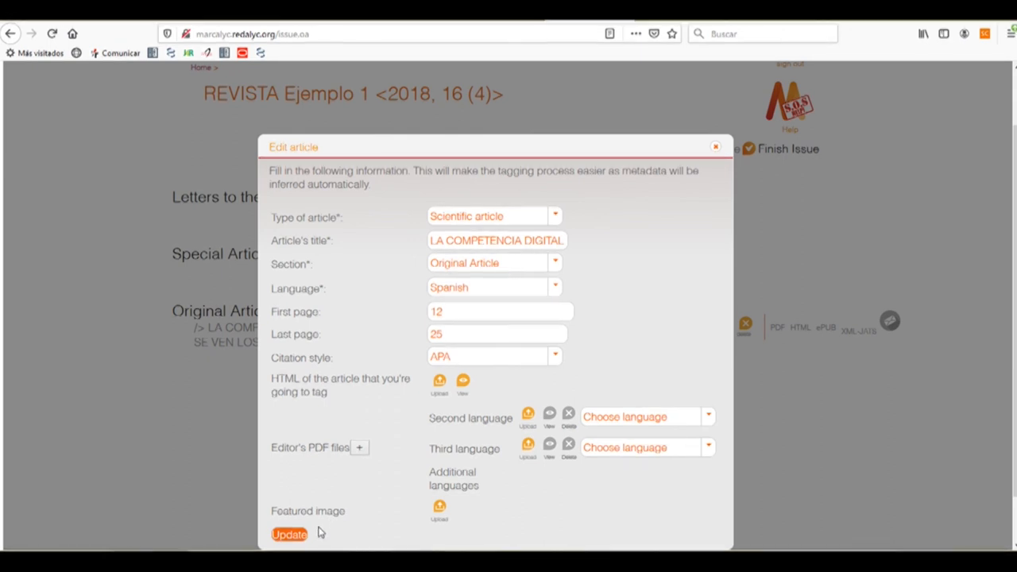
mouse_move(368, 498)
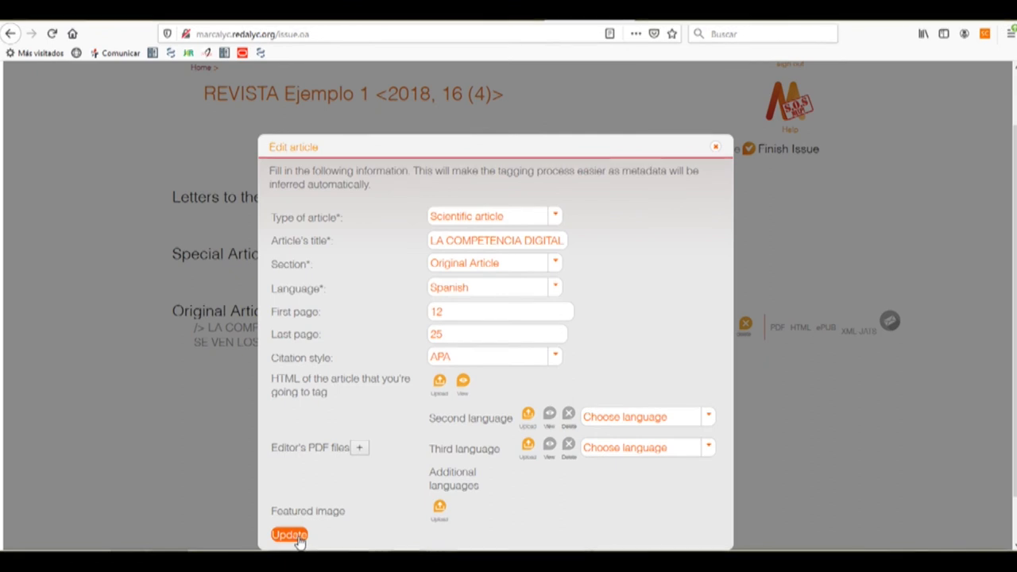
click(289, 534)
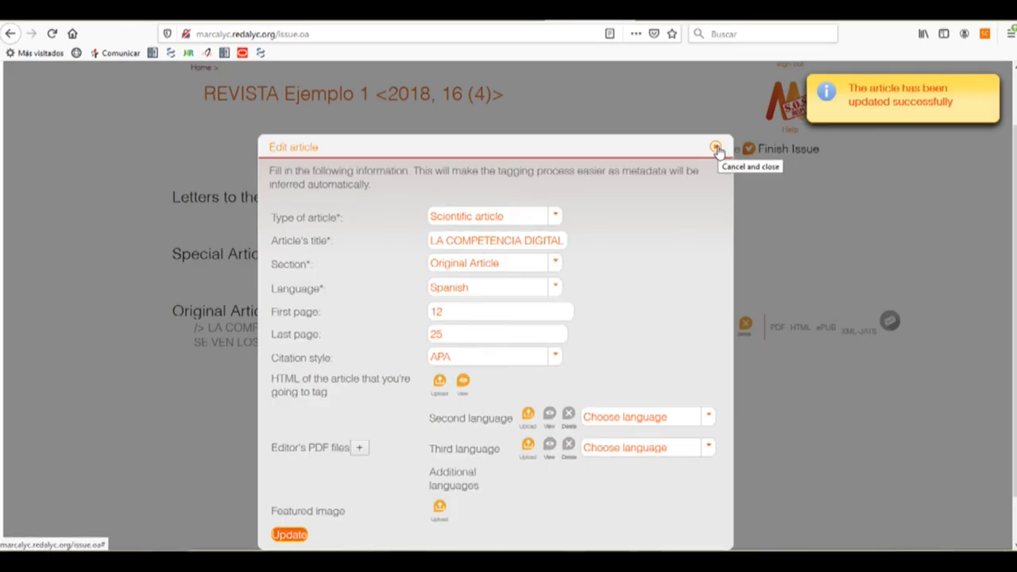
click(715, 148)
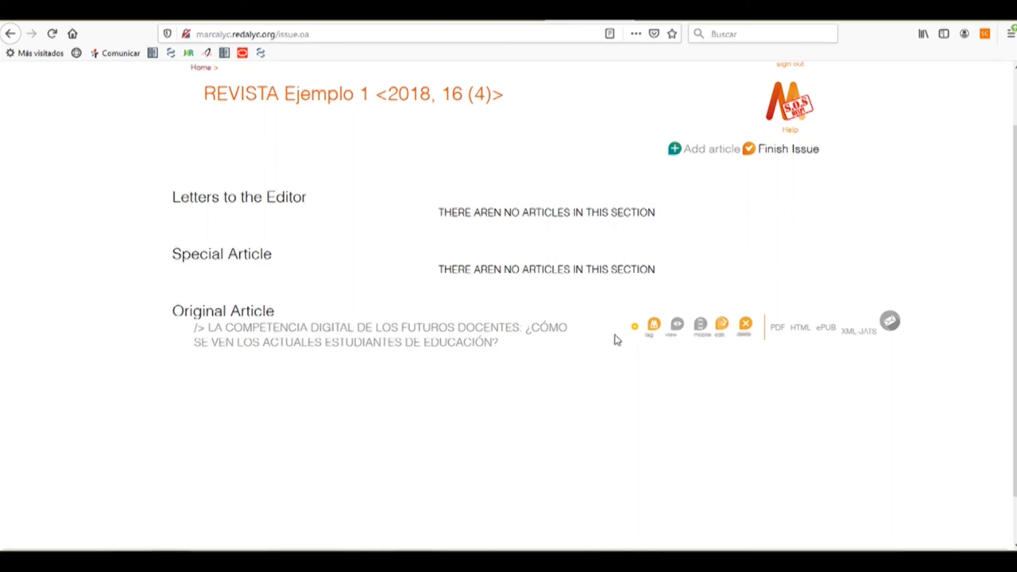